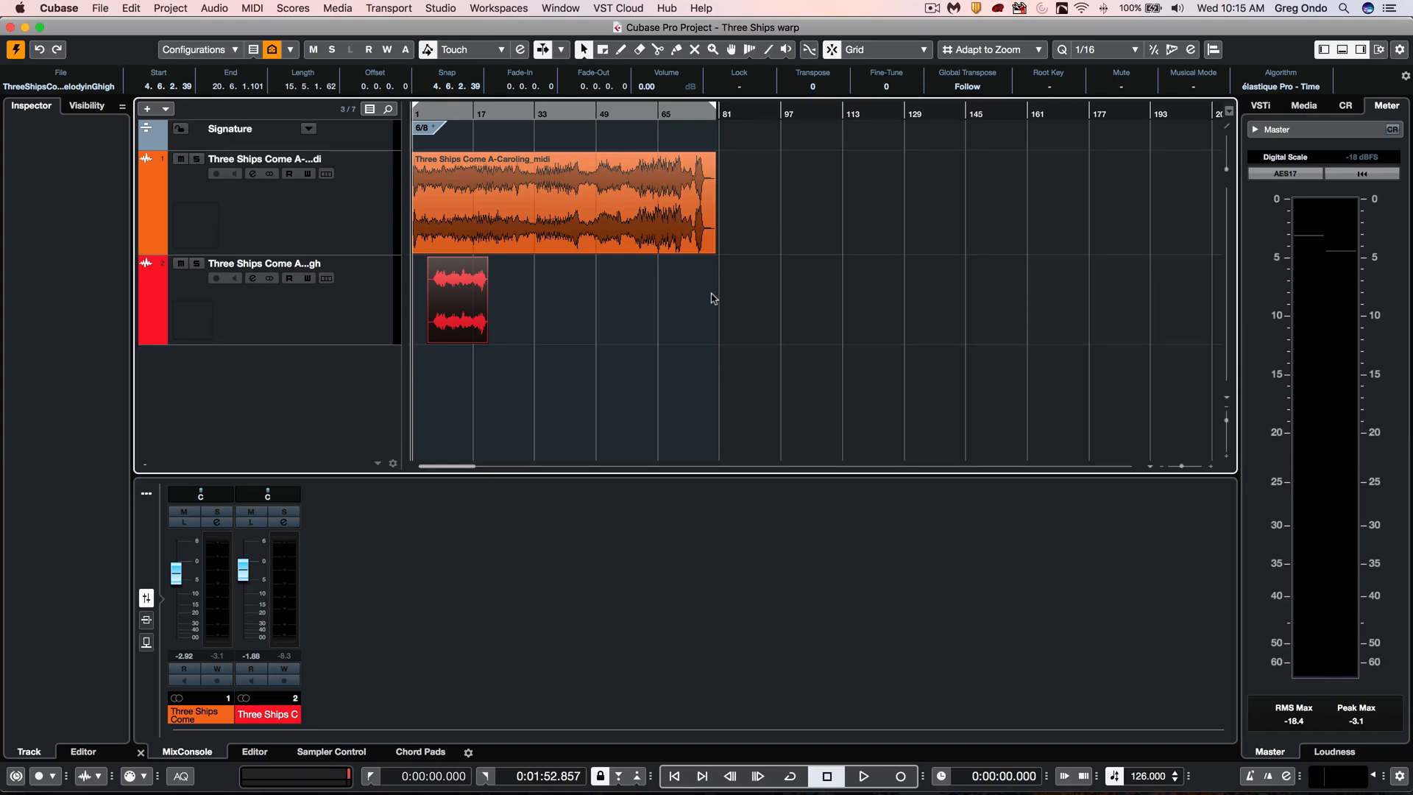
mouse_move(241, 222)
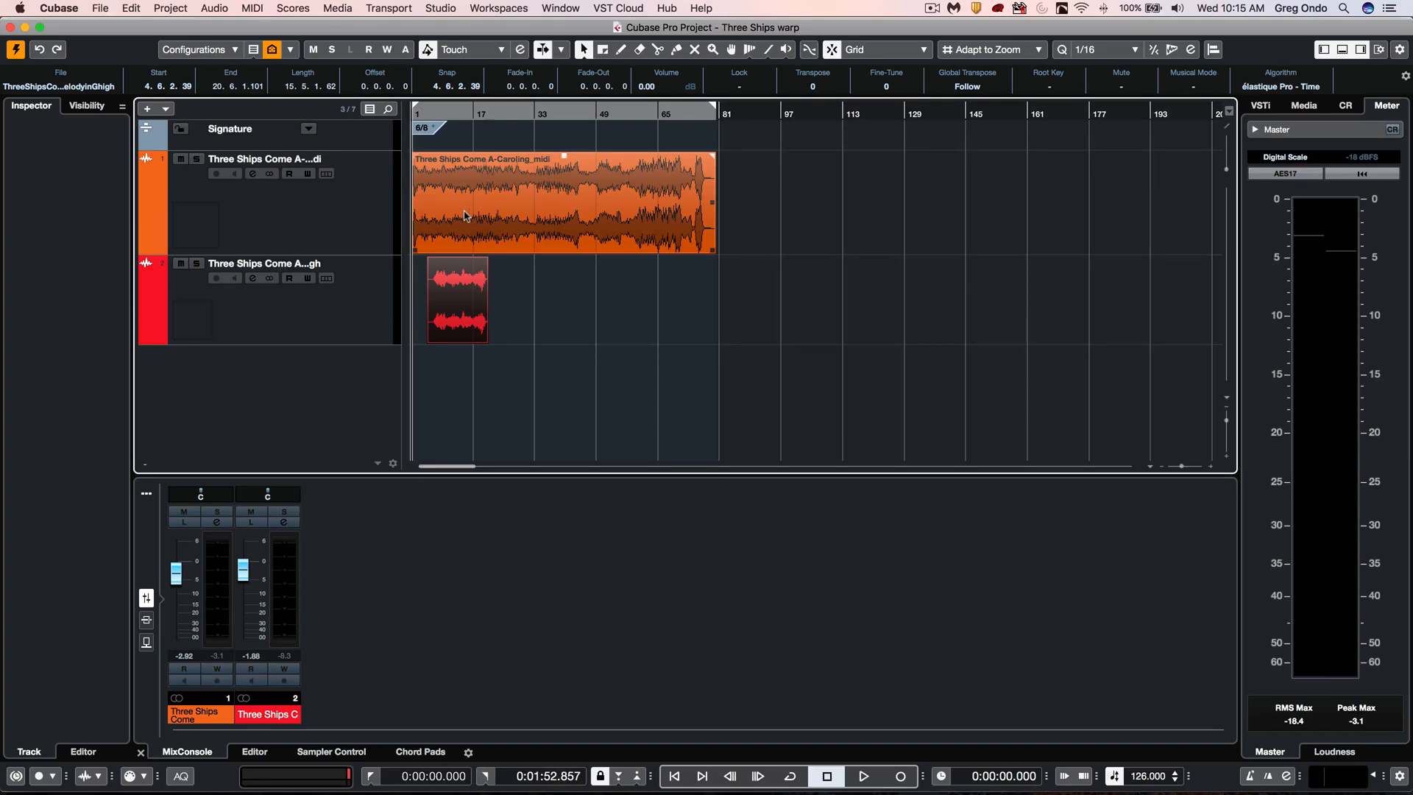
mouse_move(181, 264)
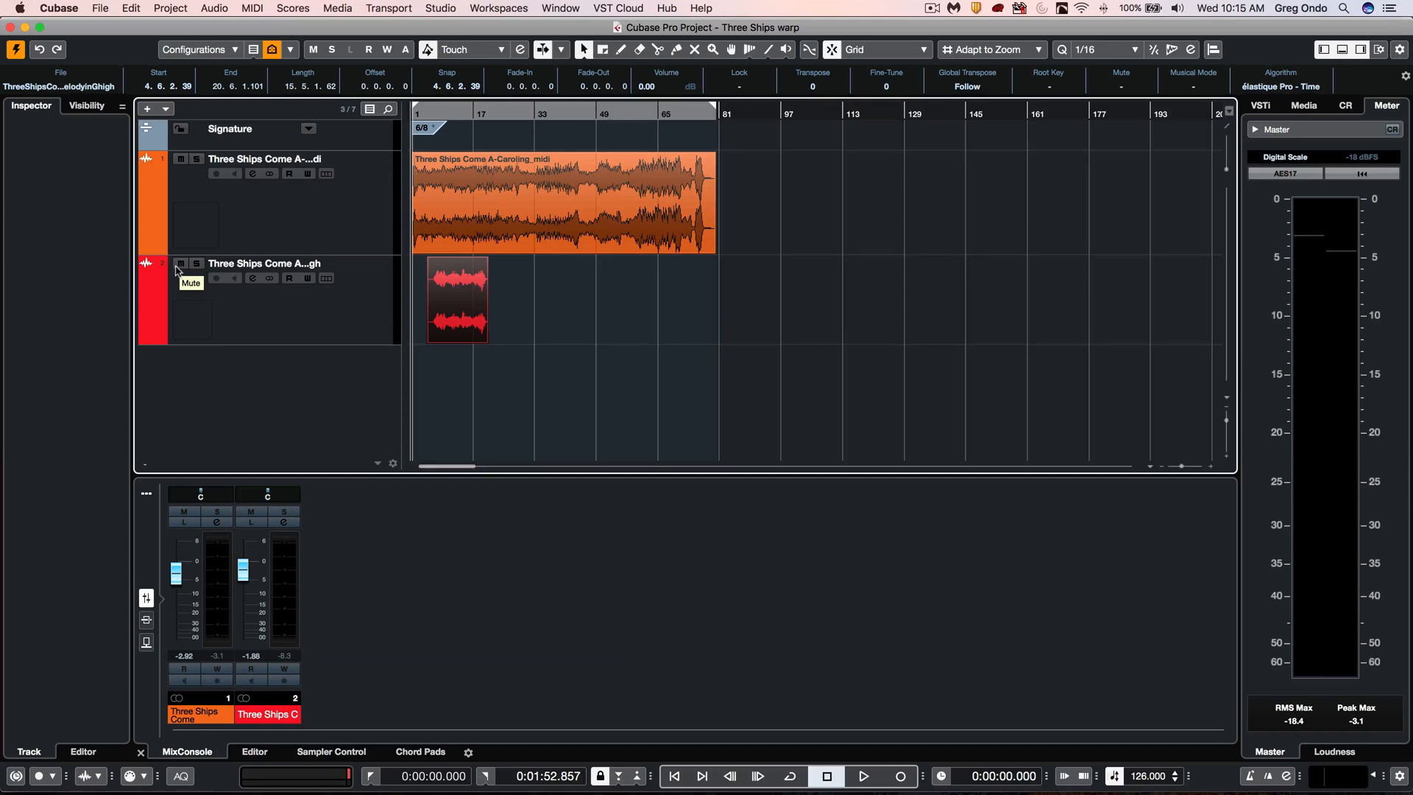
Audition the project and select the orchestral recording and violin events in turn.
click(861, 776)
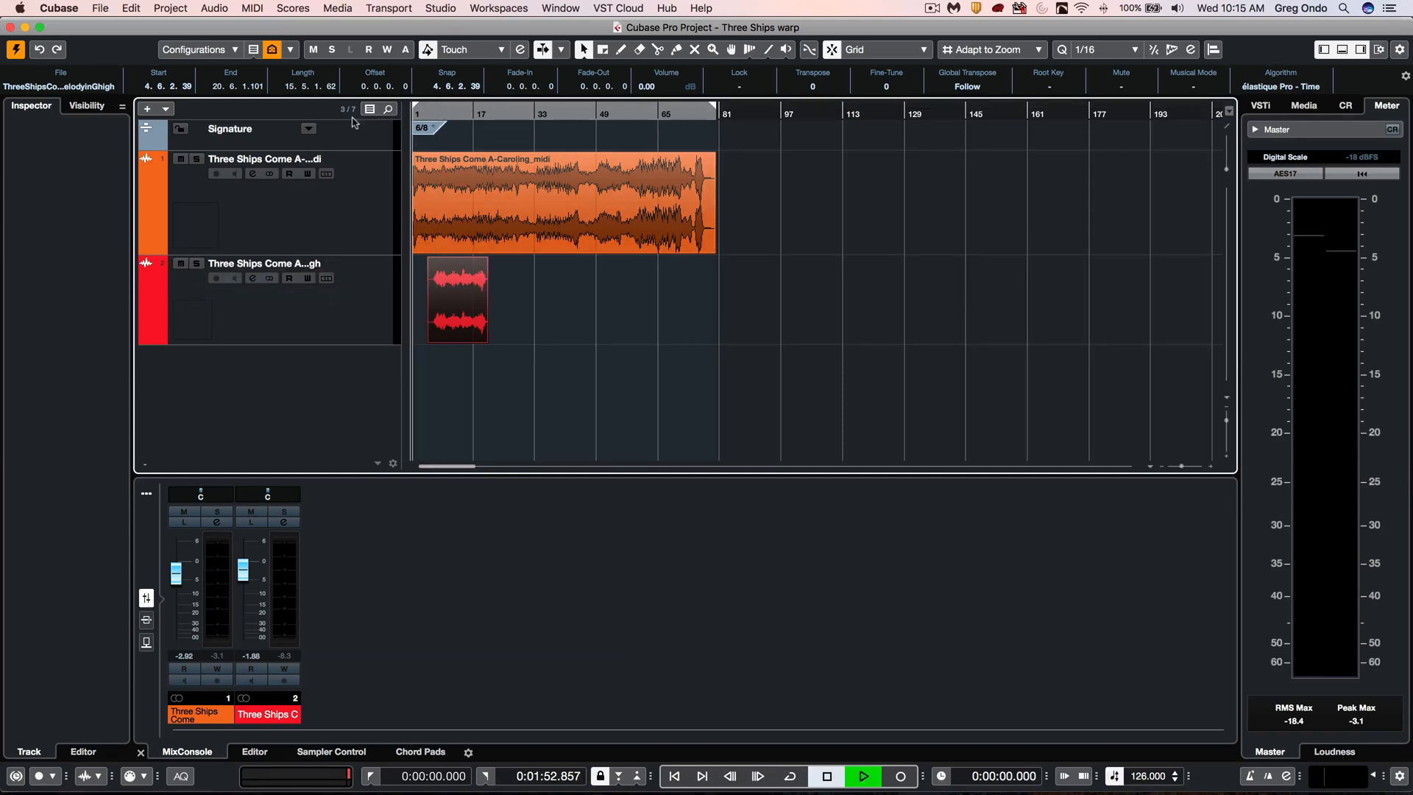
click(862, 776)
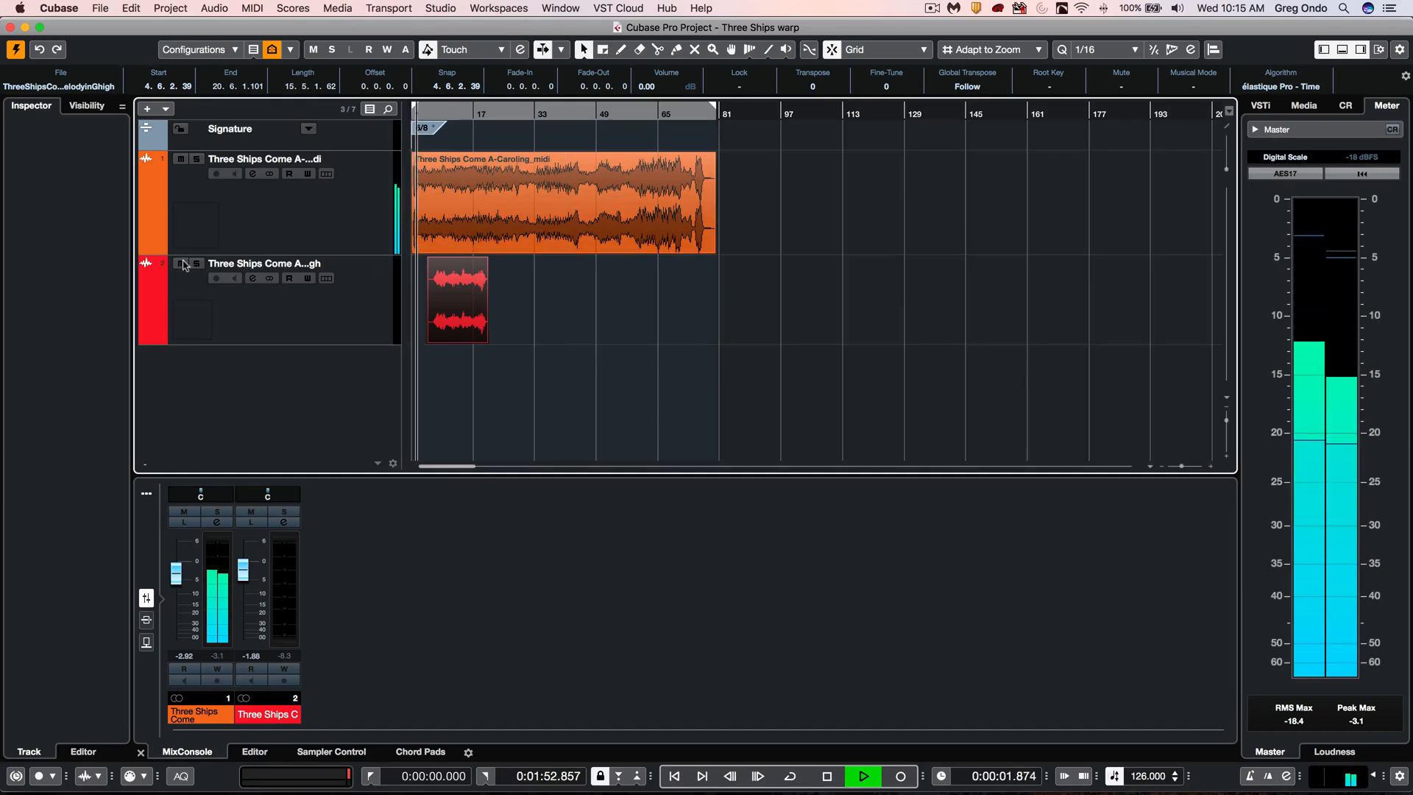
click(181, 263)
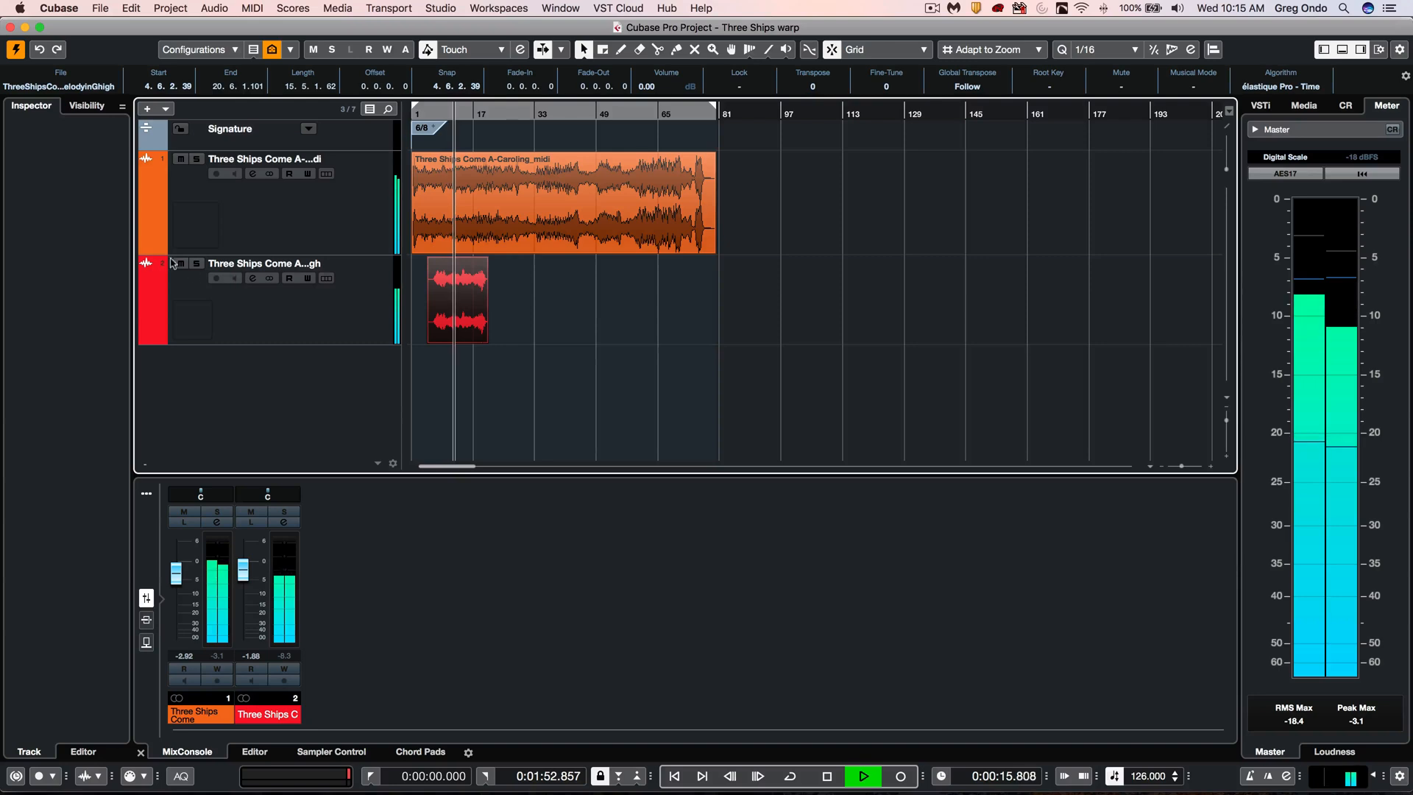
click(181, 264)
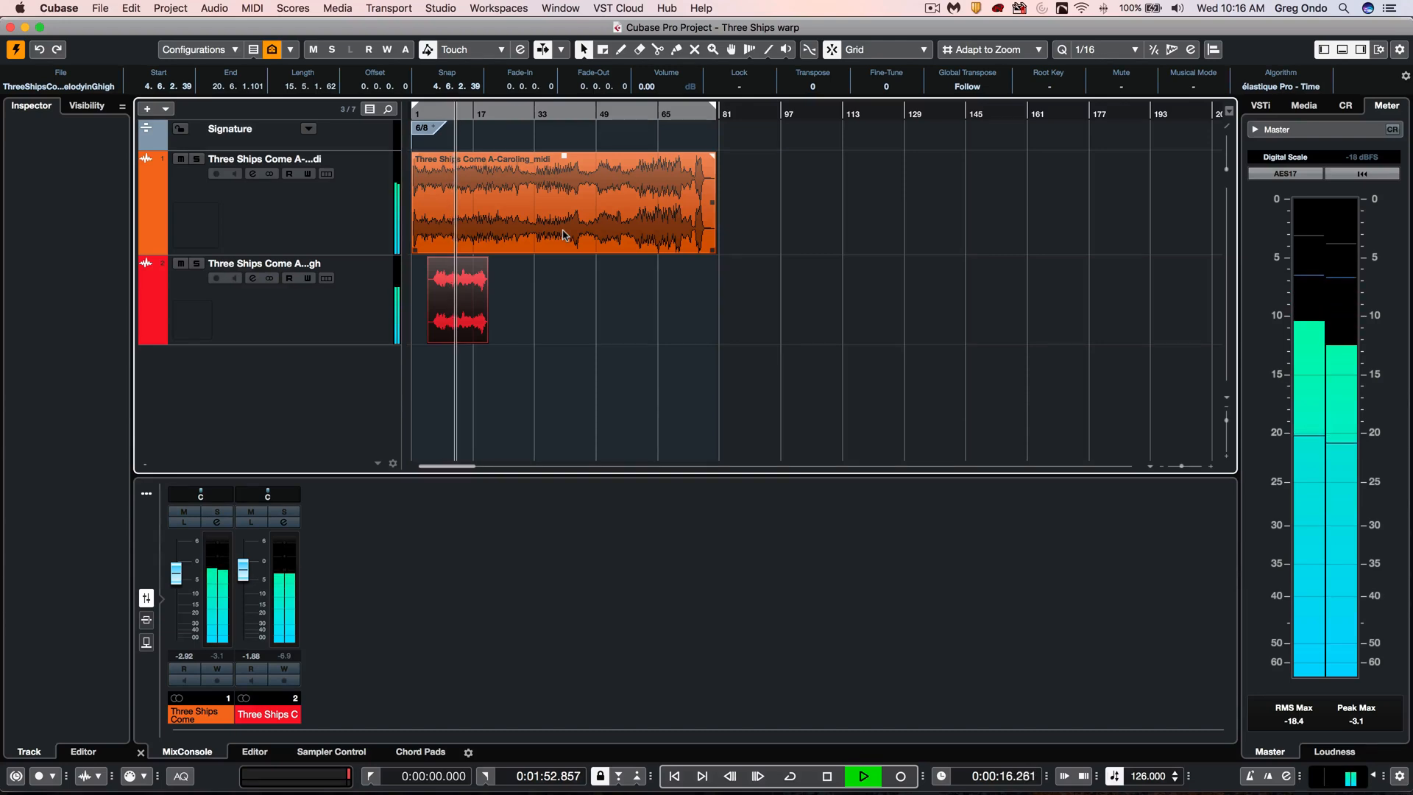
click(826, 776)
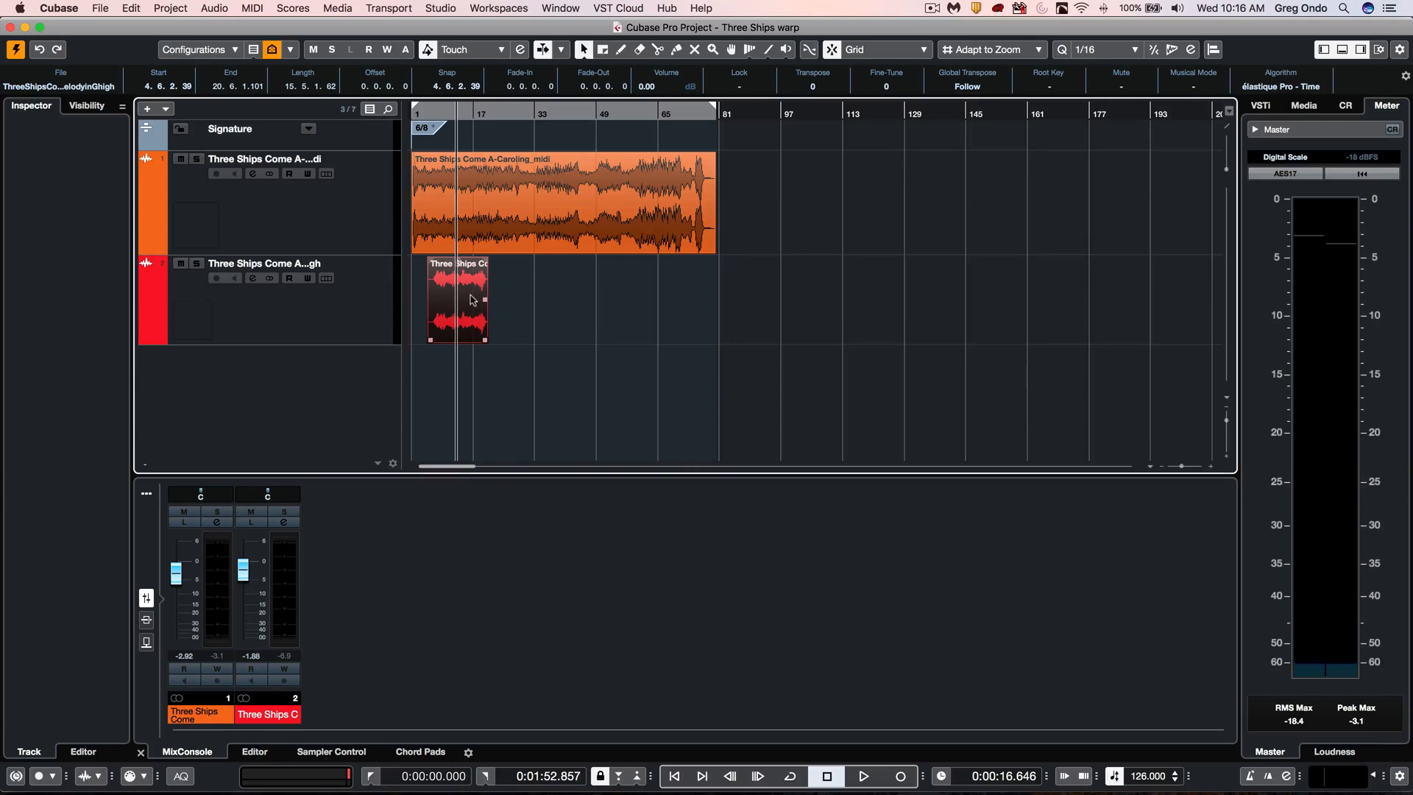
click(559, 203)
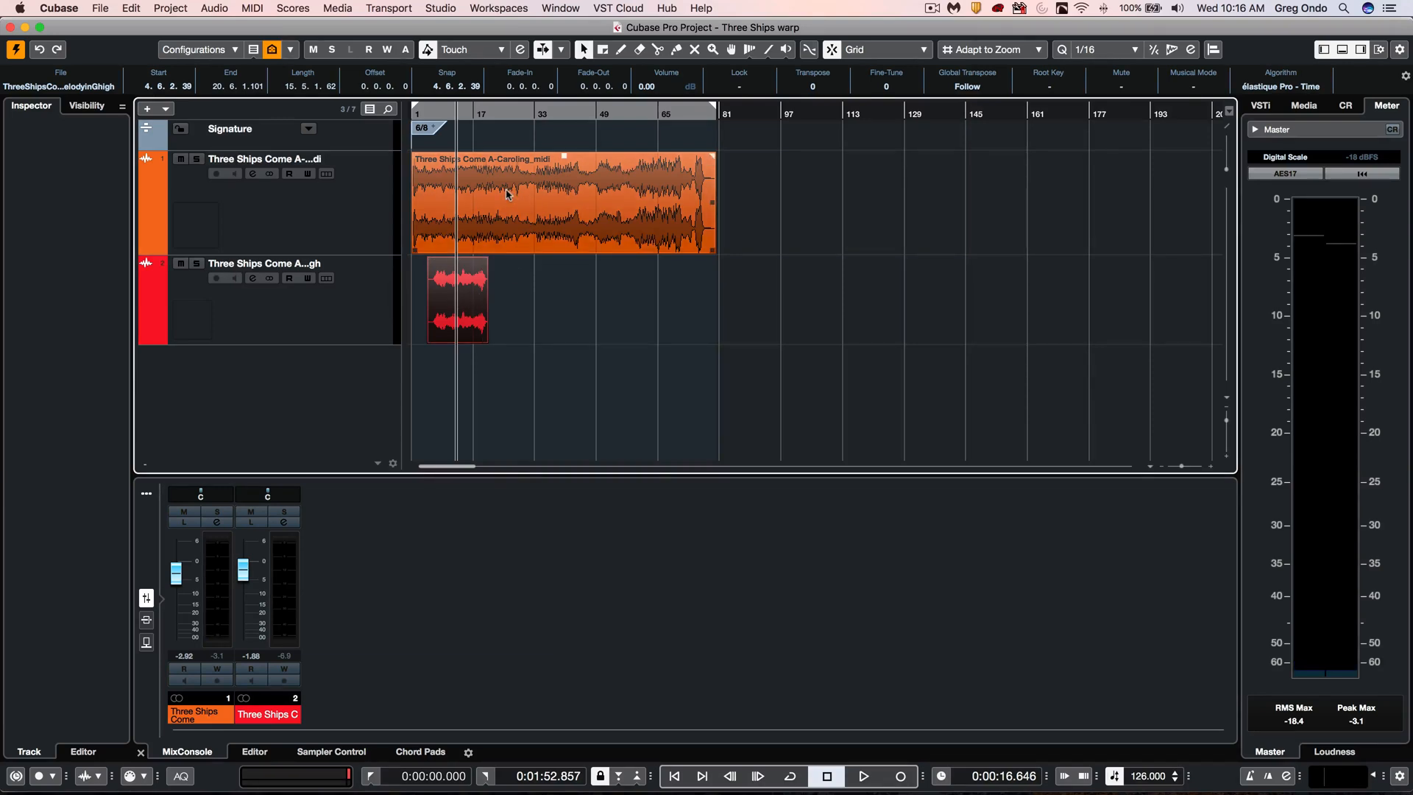
click(458, 302)
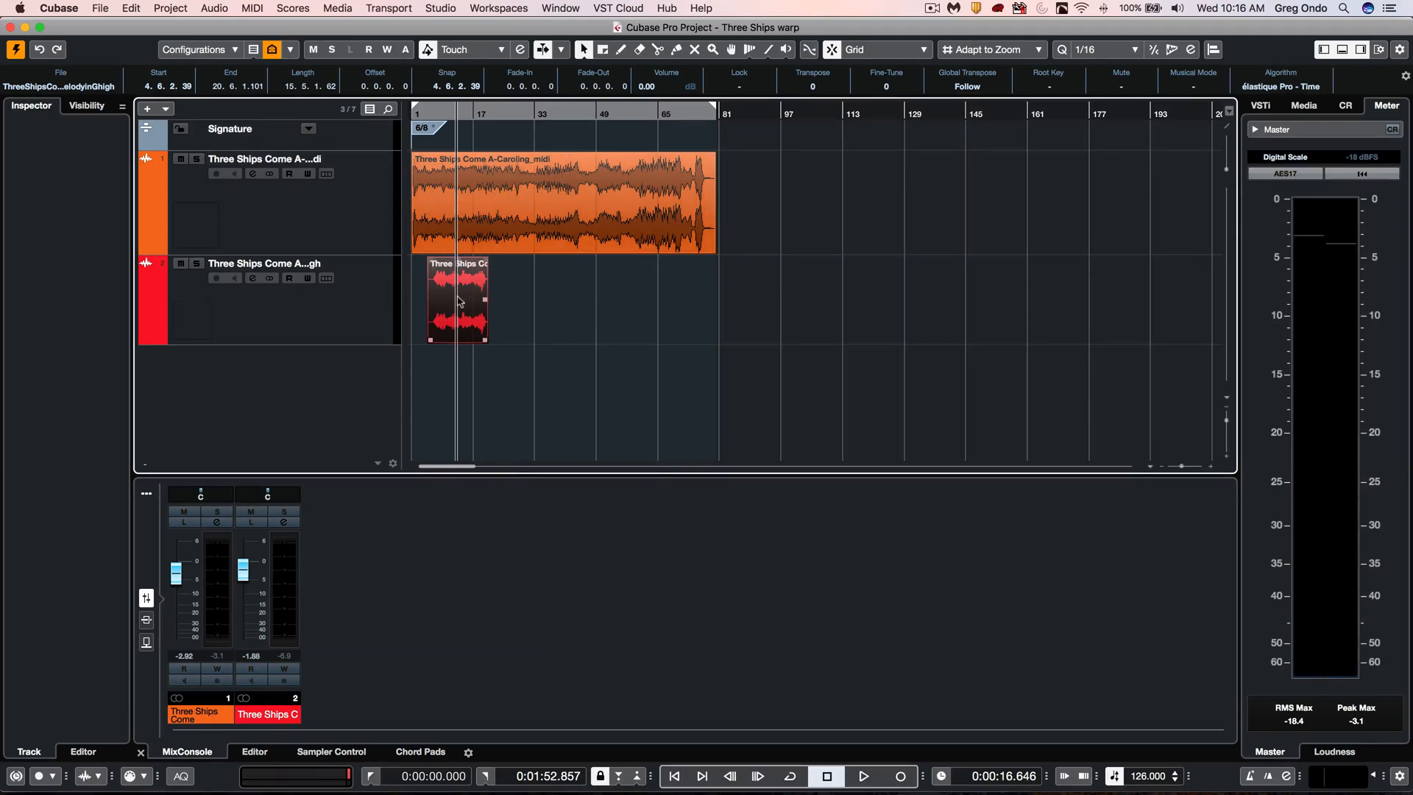
mouse_move(482, 296)
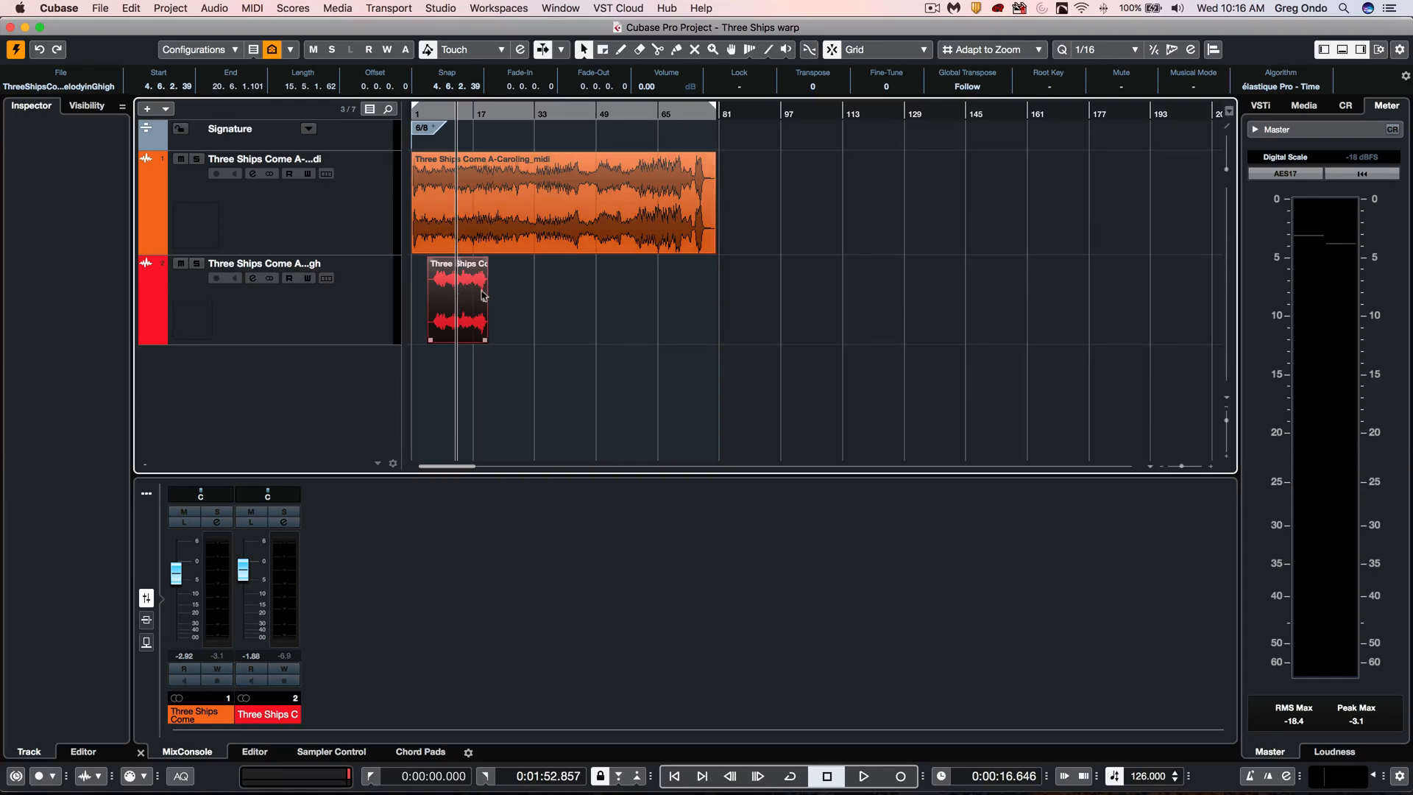
Drag the violin event to around bar 97, past the orchestra's end, and play briefly.
drag(459, 300, 780, 300)
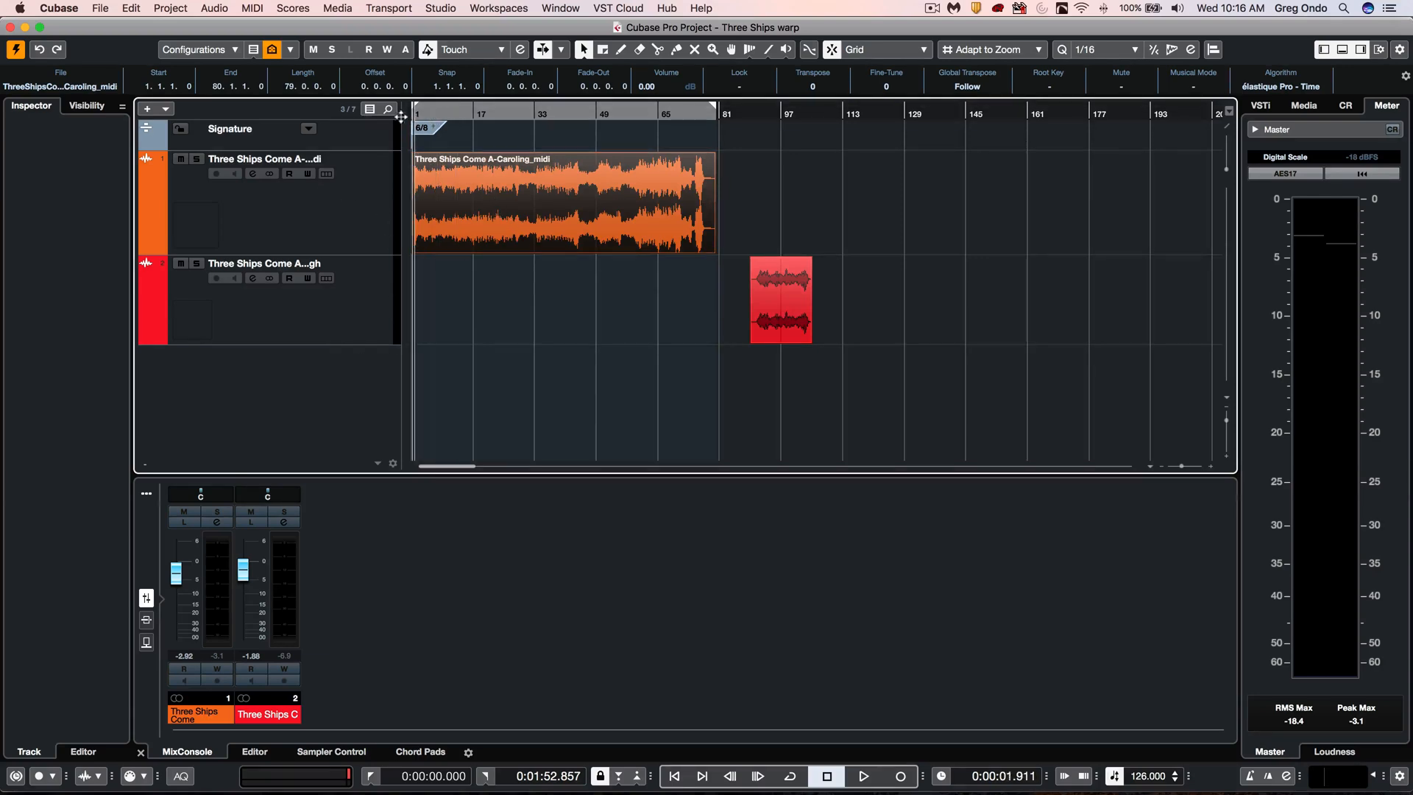
click(862, 776)
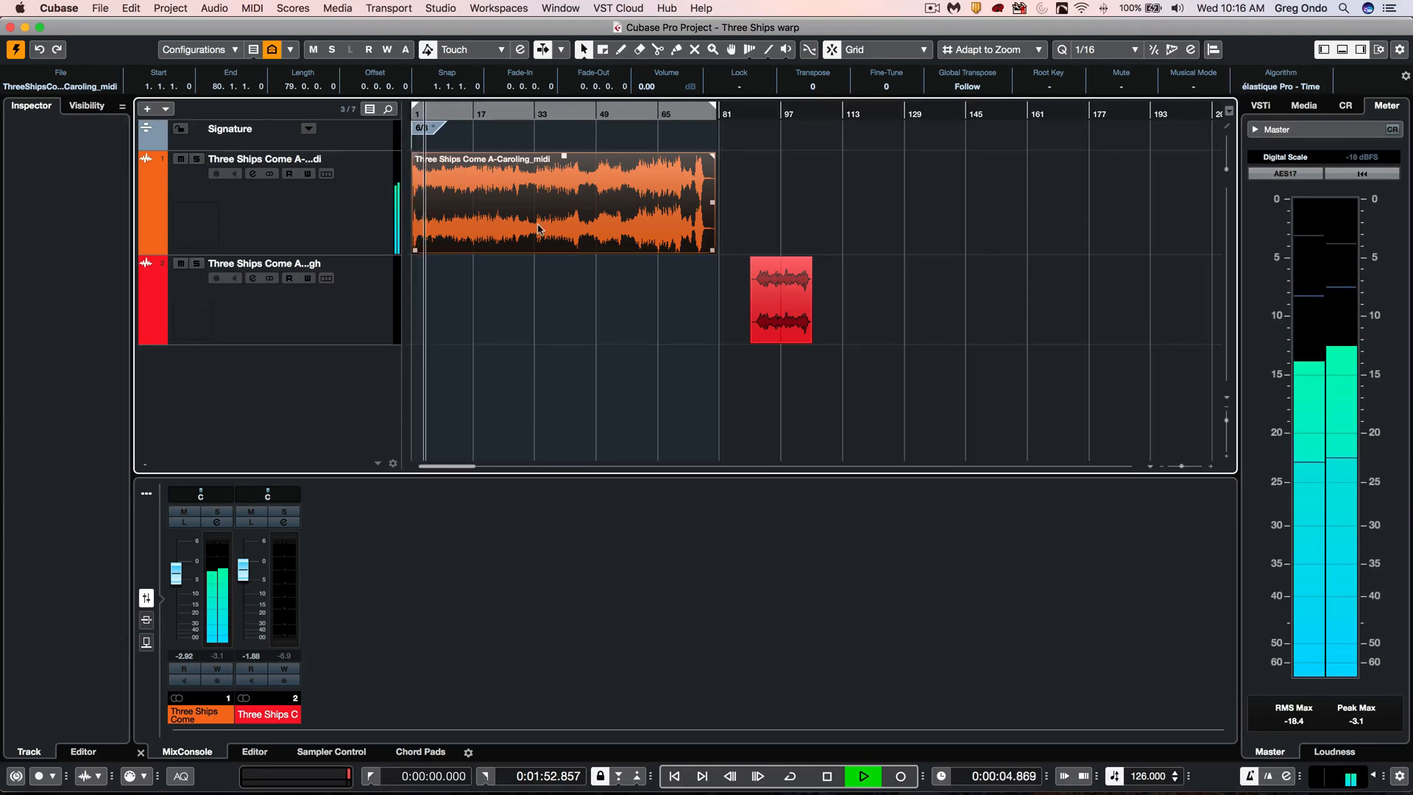
click(826, 775)
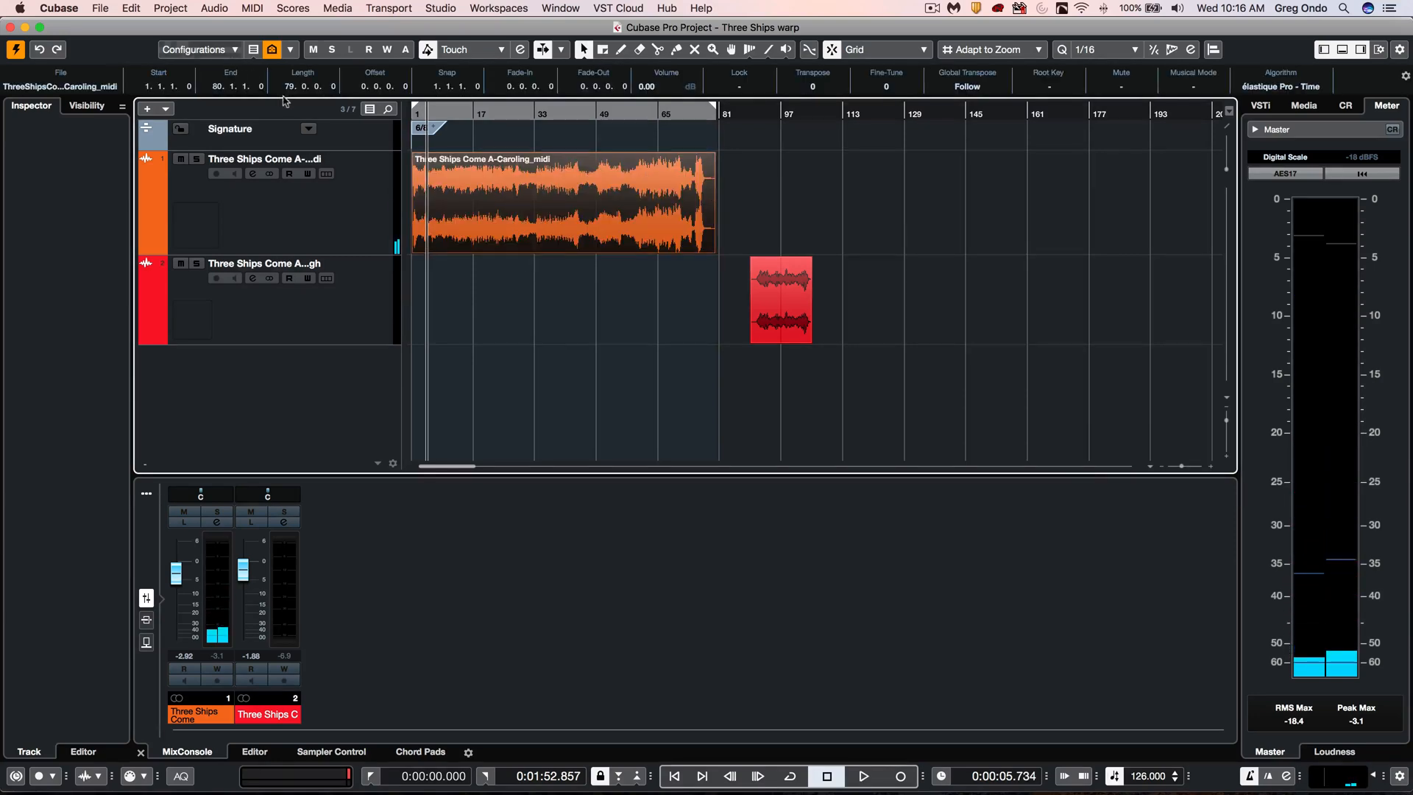
click(170, 8)
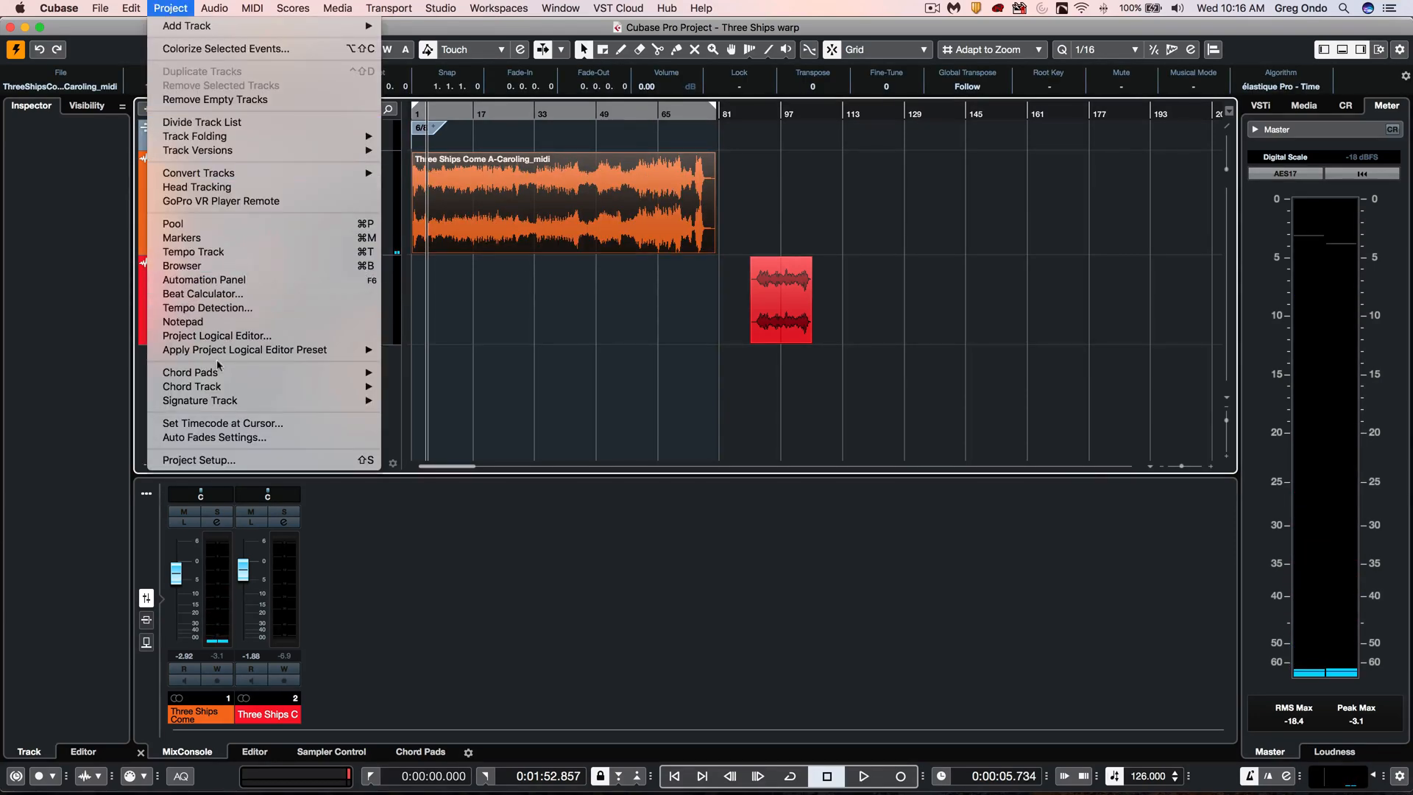
Analyze the orchestral recording in Tempo Detection, then play against the resulting ~110.5 BPM tempo map.
click(206, 308)
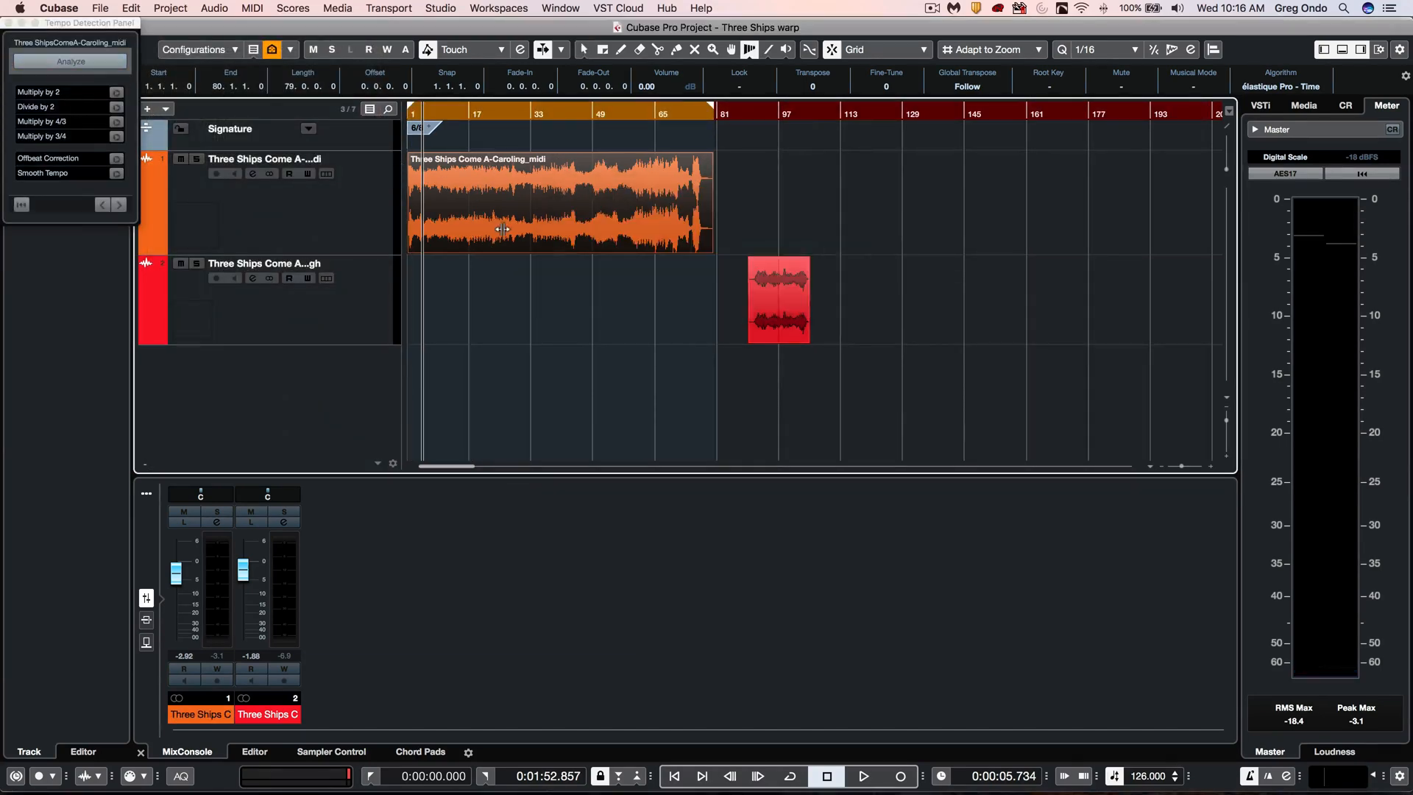
click(71, 62)
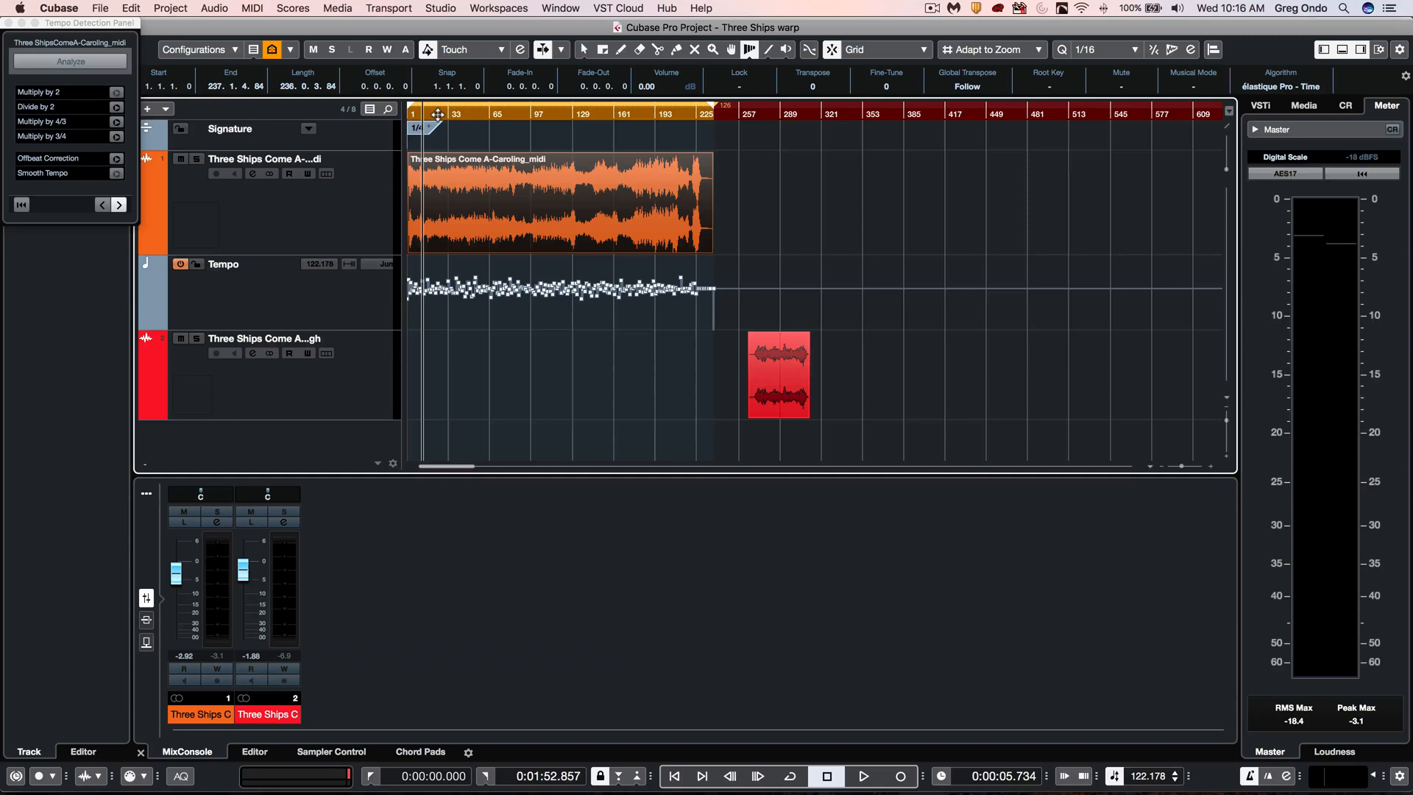
click(862, 776)
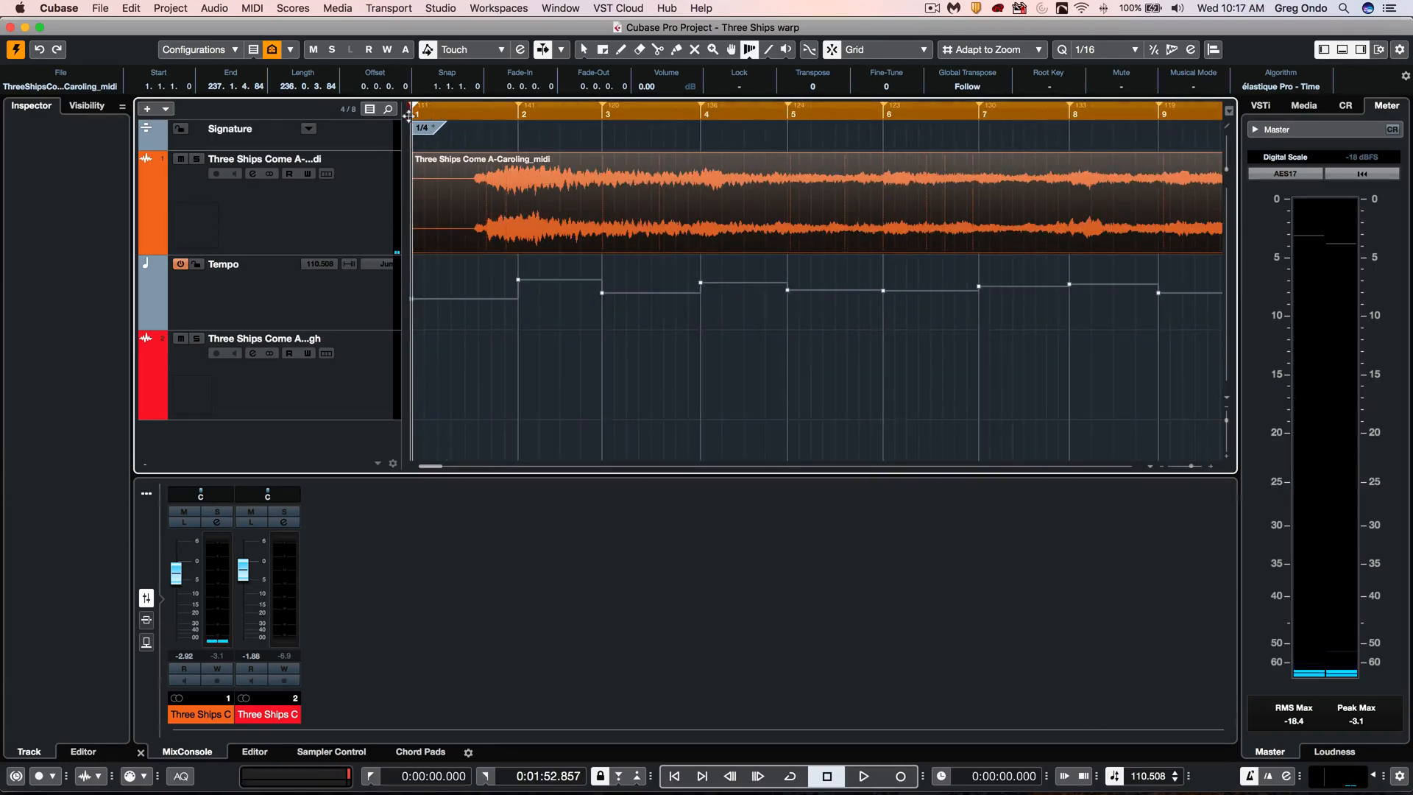
click(863, 776)
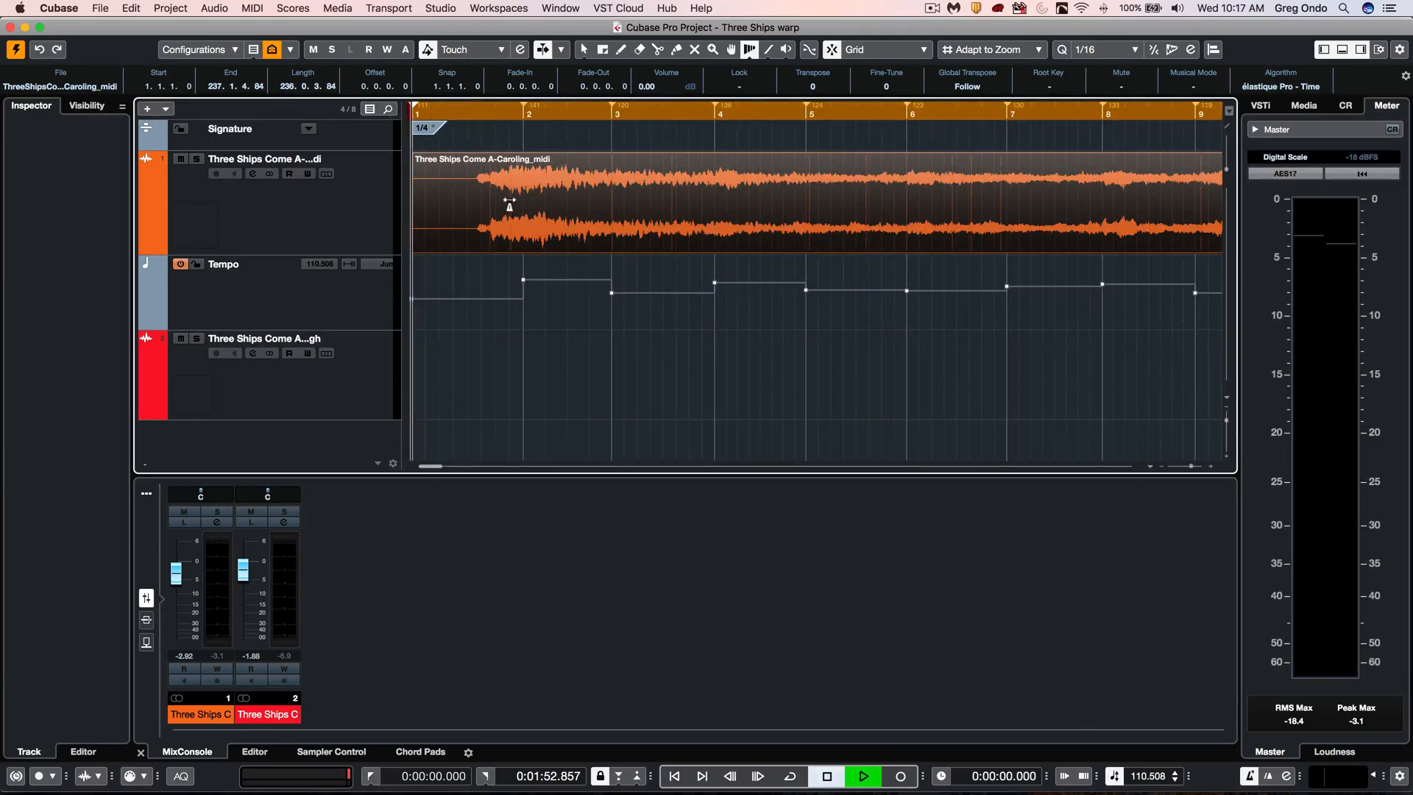
click(862, 776)
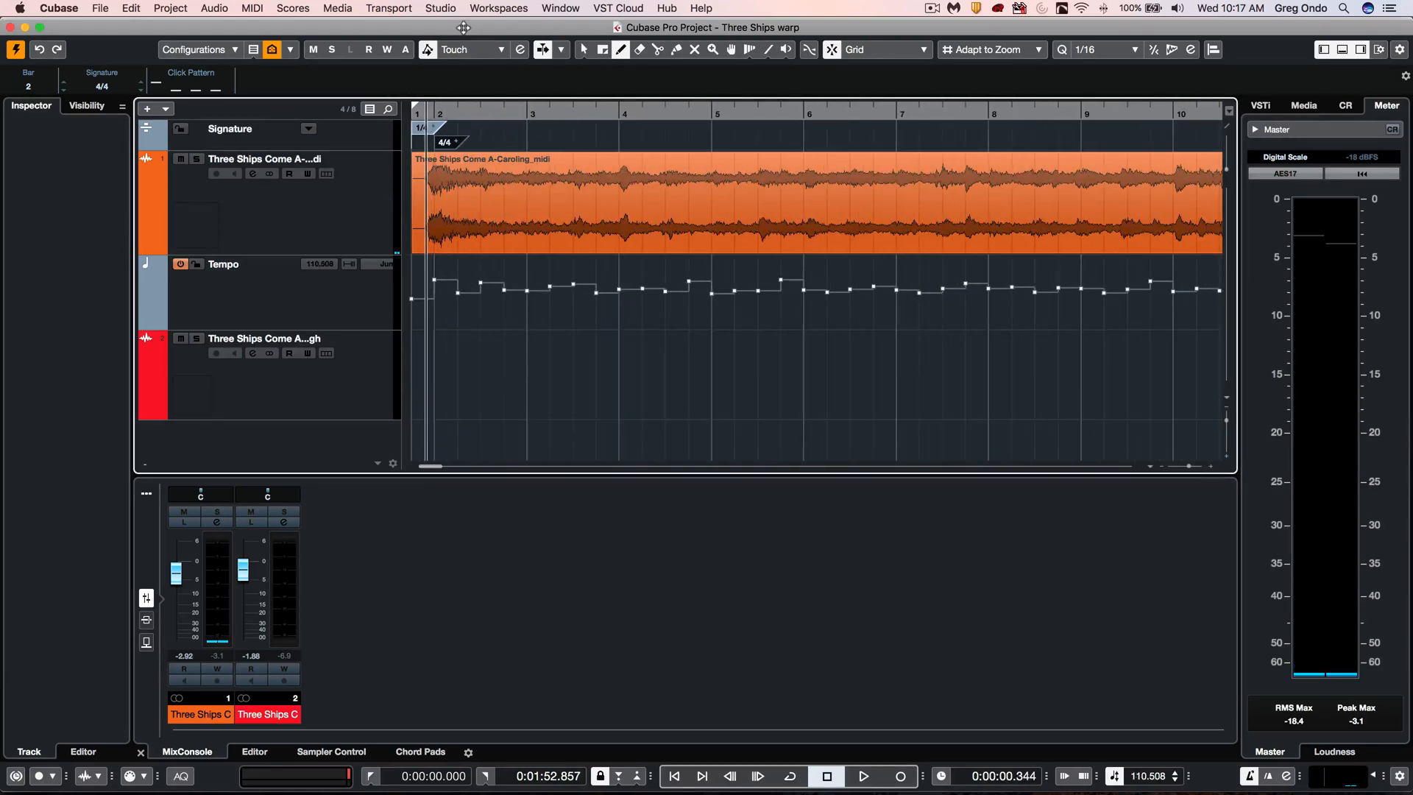
Stop playback and click the red violin event so its info line appears.
click(862, 776)
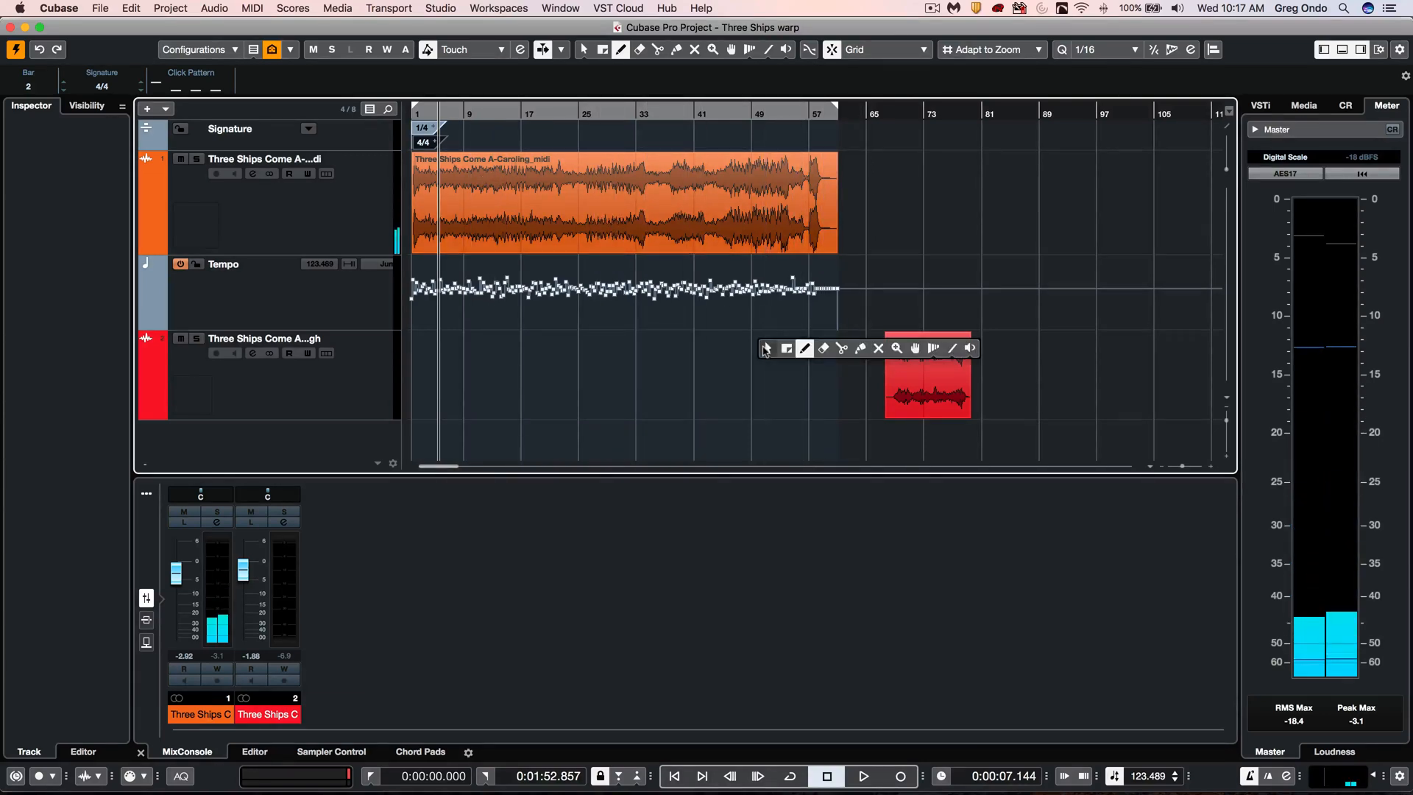
click(927, 377)
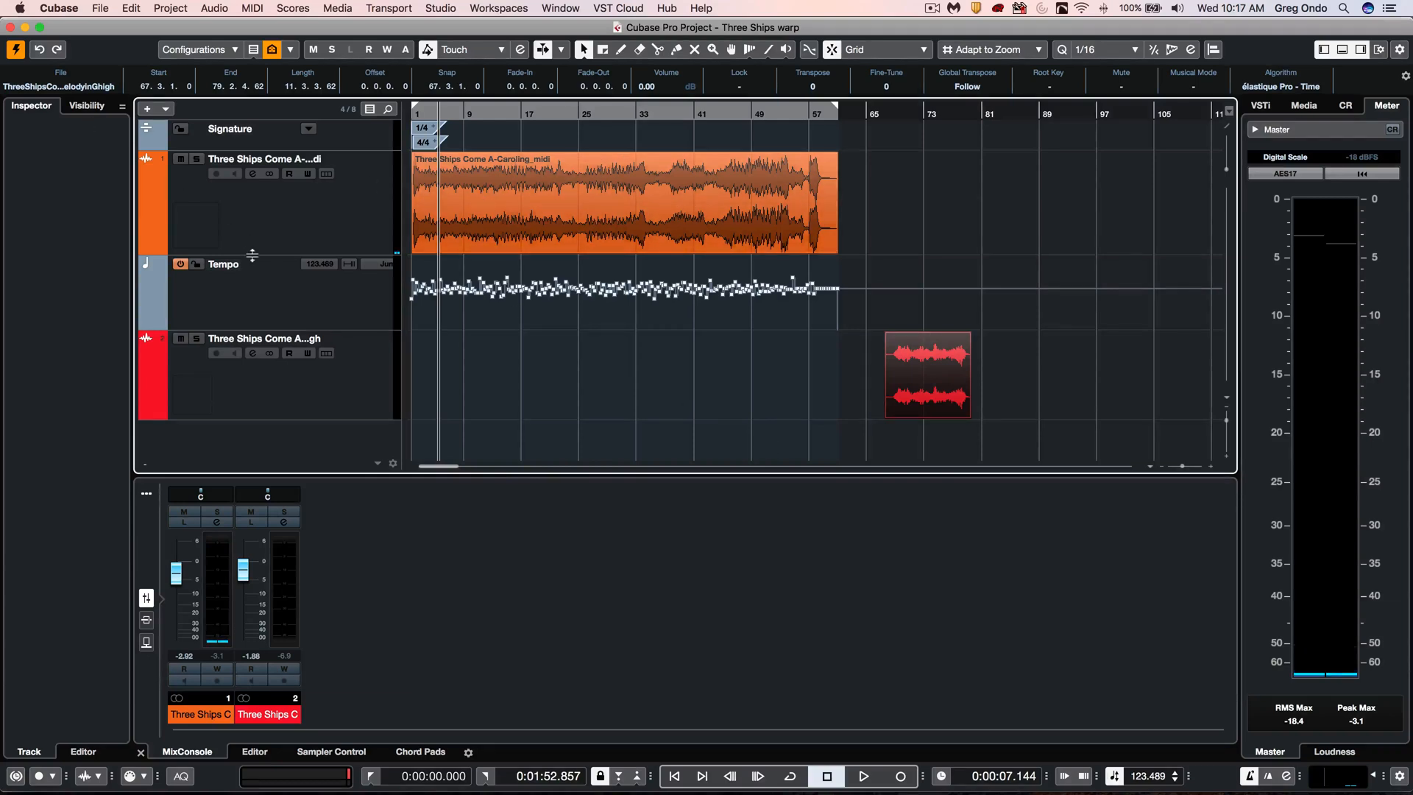
click(131, 8)
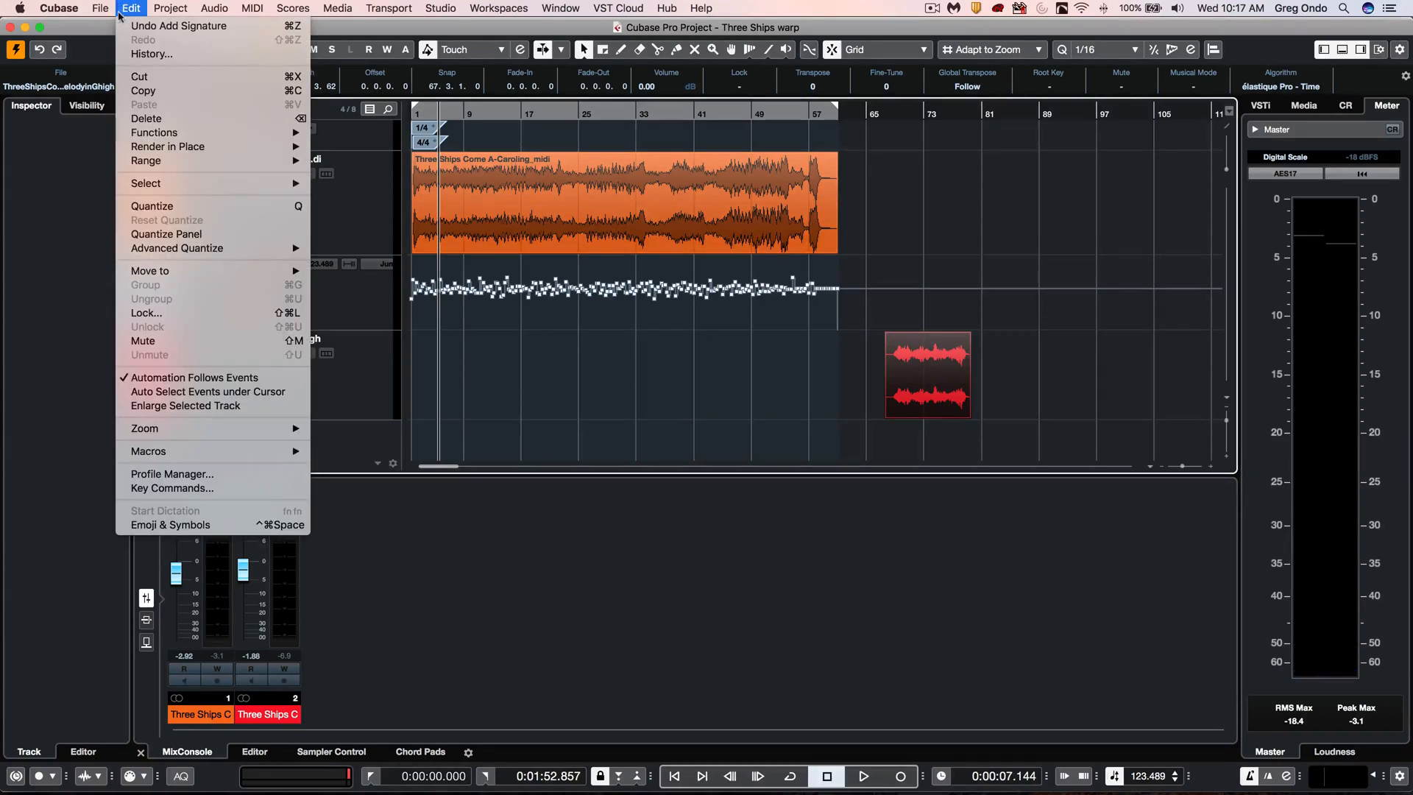
Run Project > Tempo Detection and Analyze on the selected violin event.
click(169, 8)
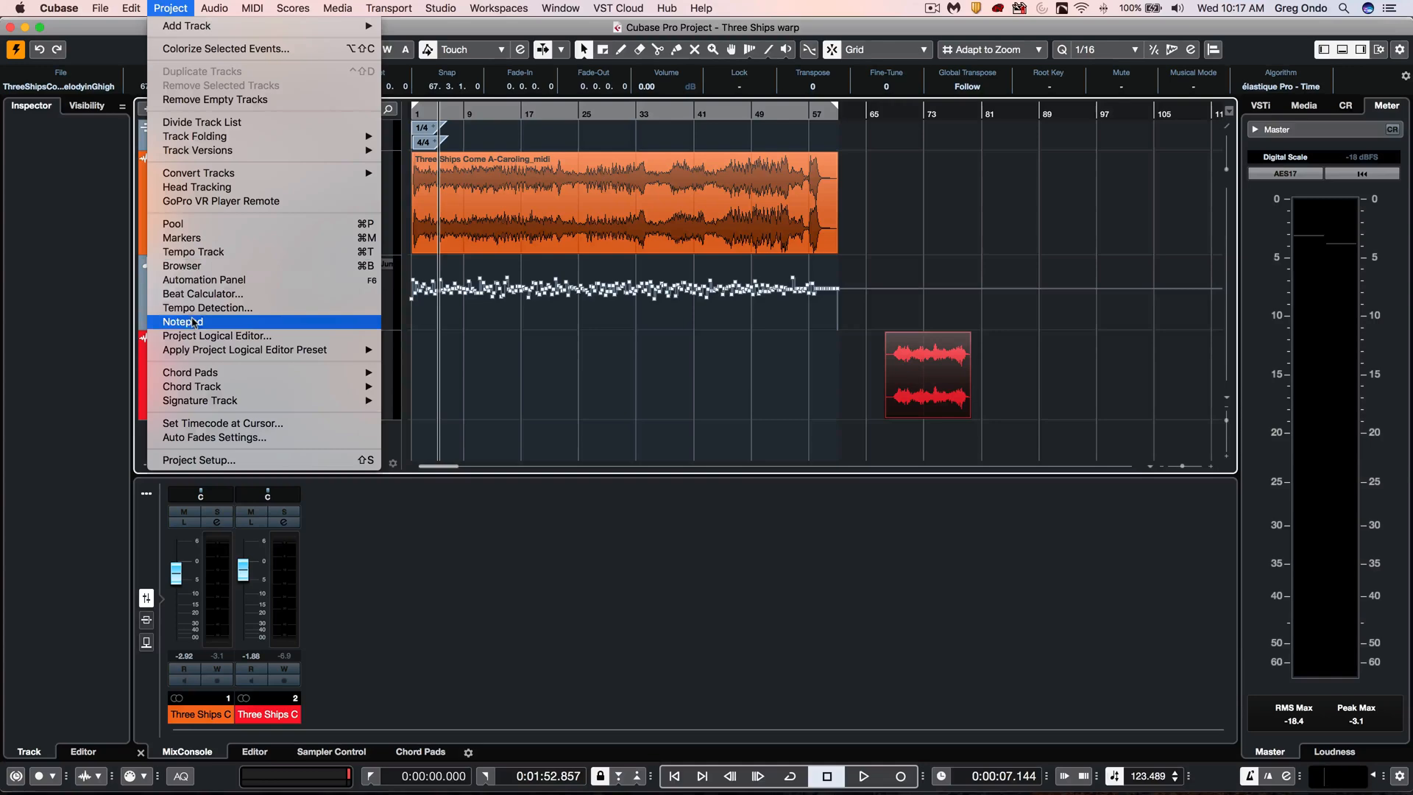
click(206, 307)
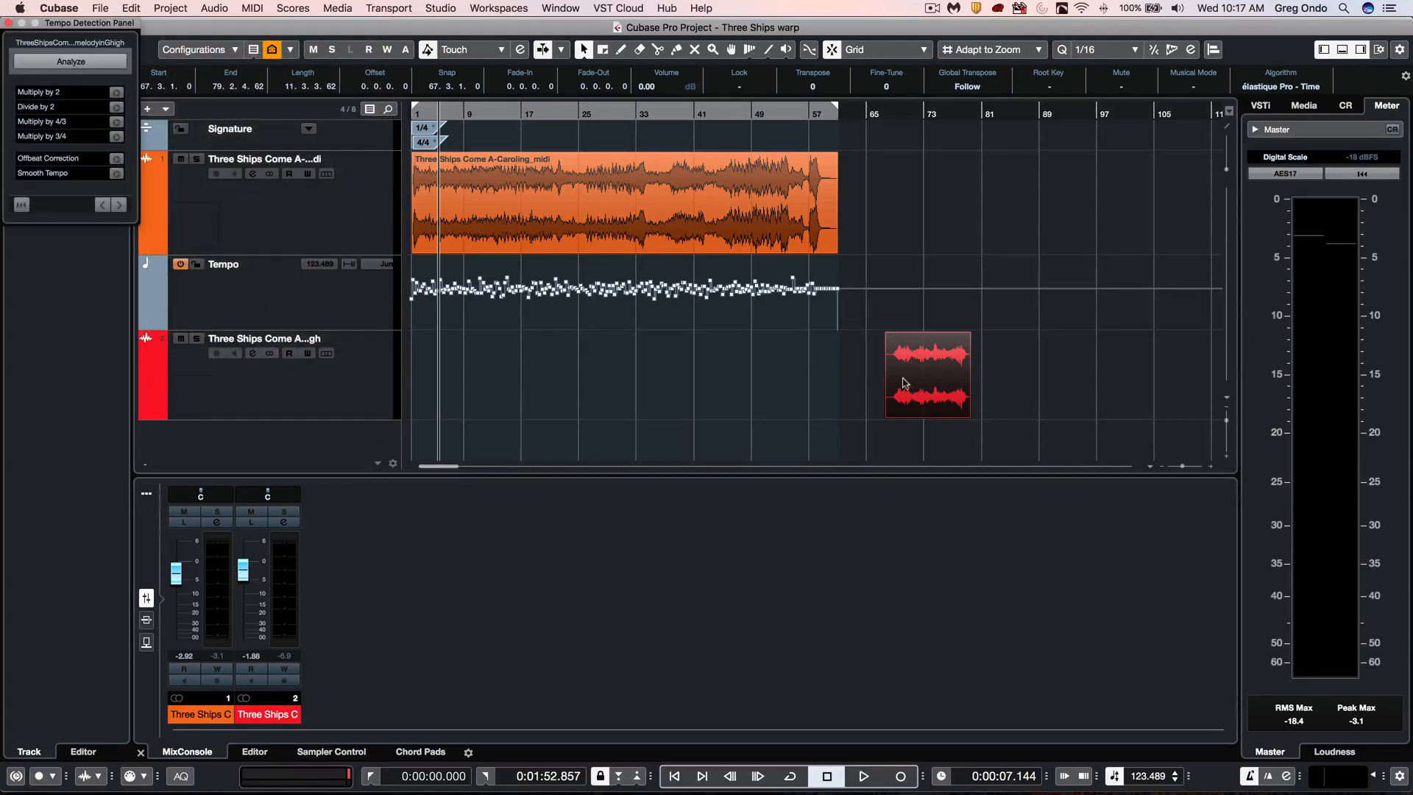
click(69, 61)
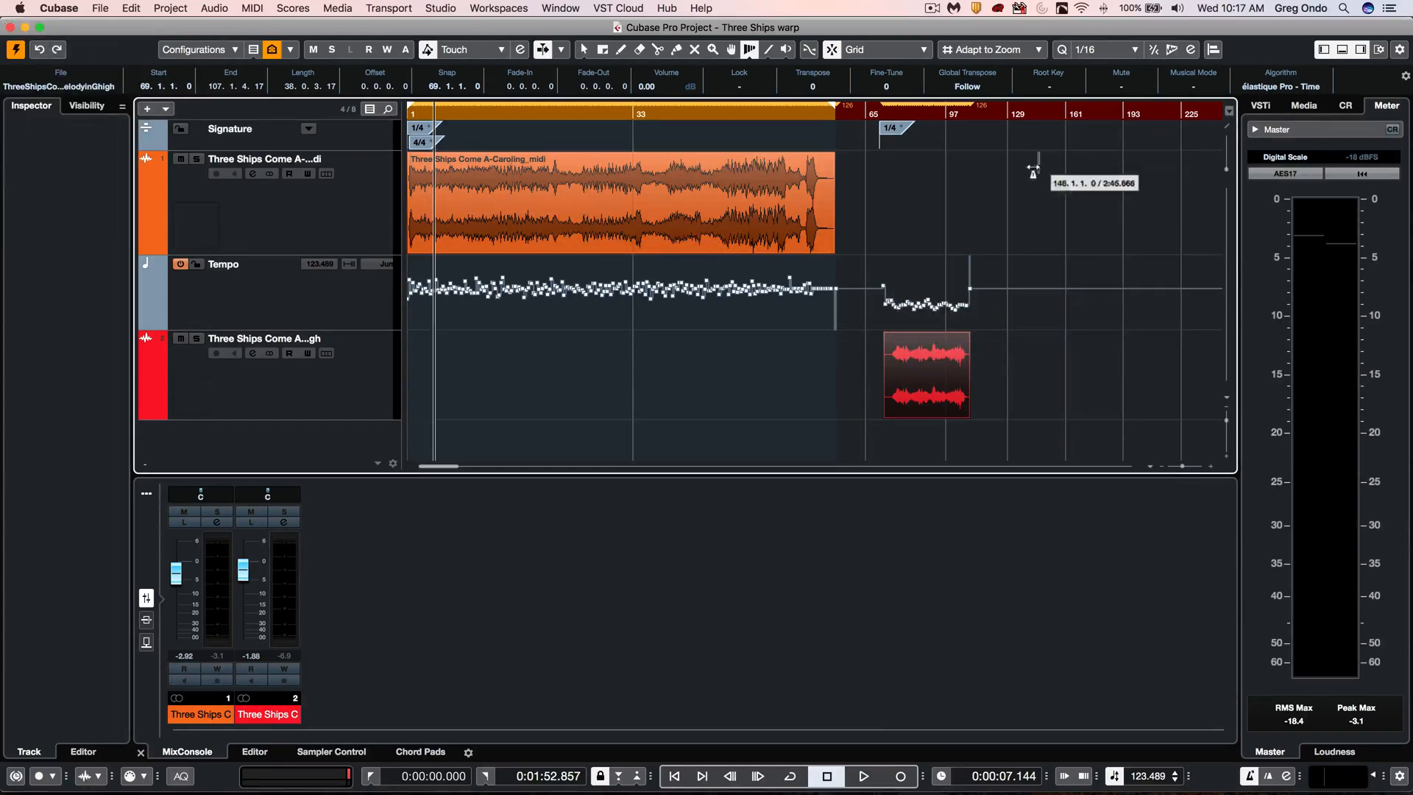
click(213, 8)
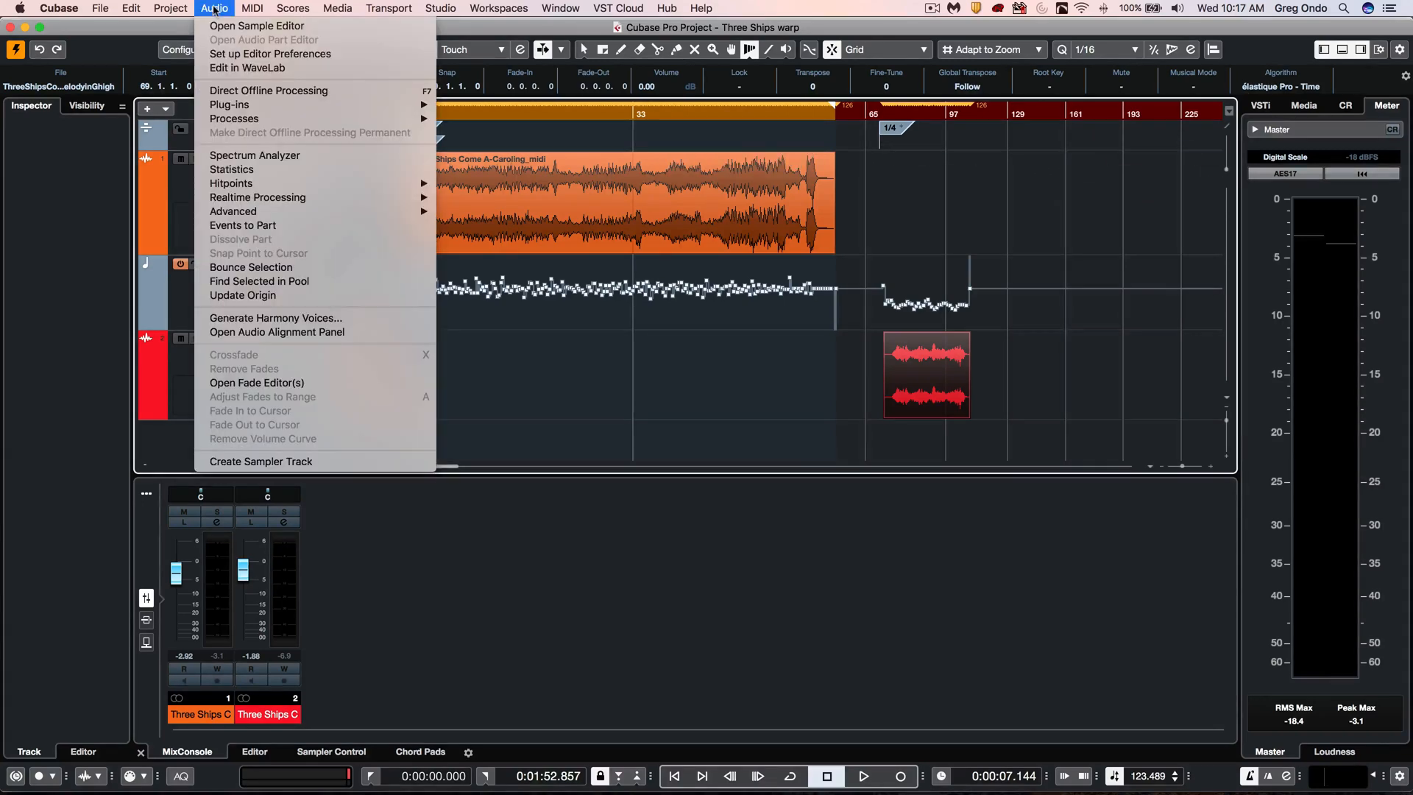
mouse_move(231, 183)
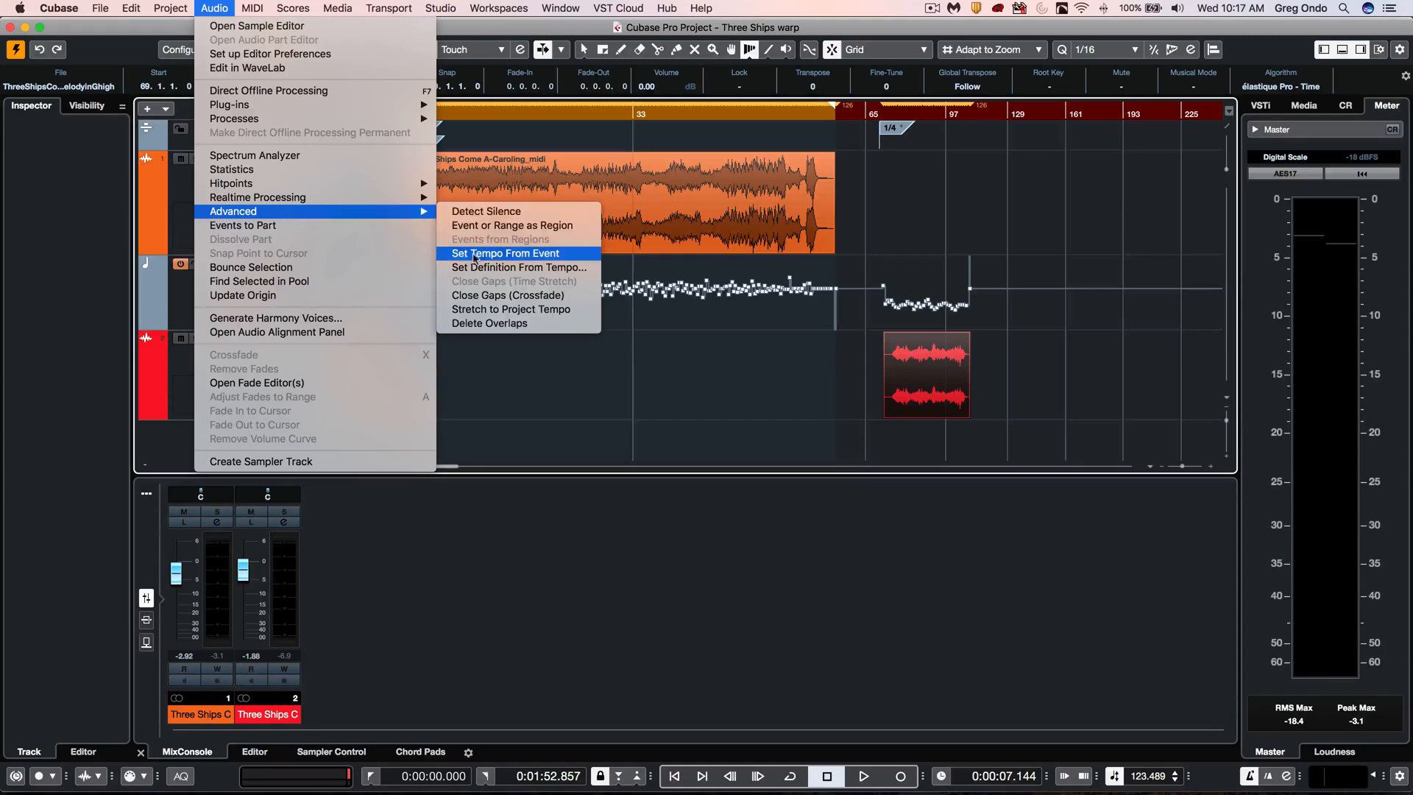
mouse_move(519, 266)
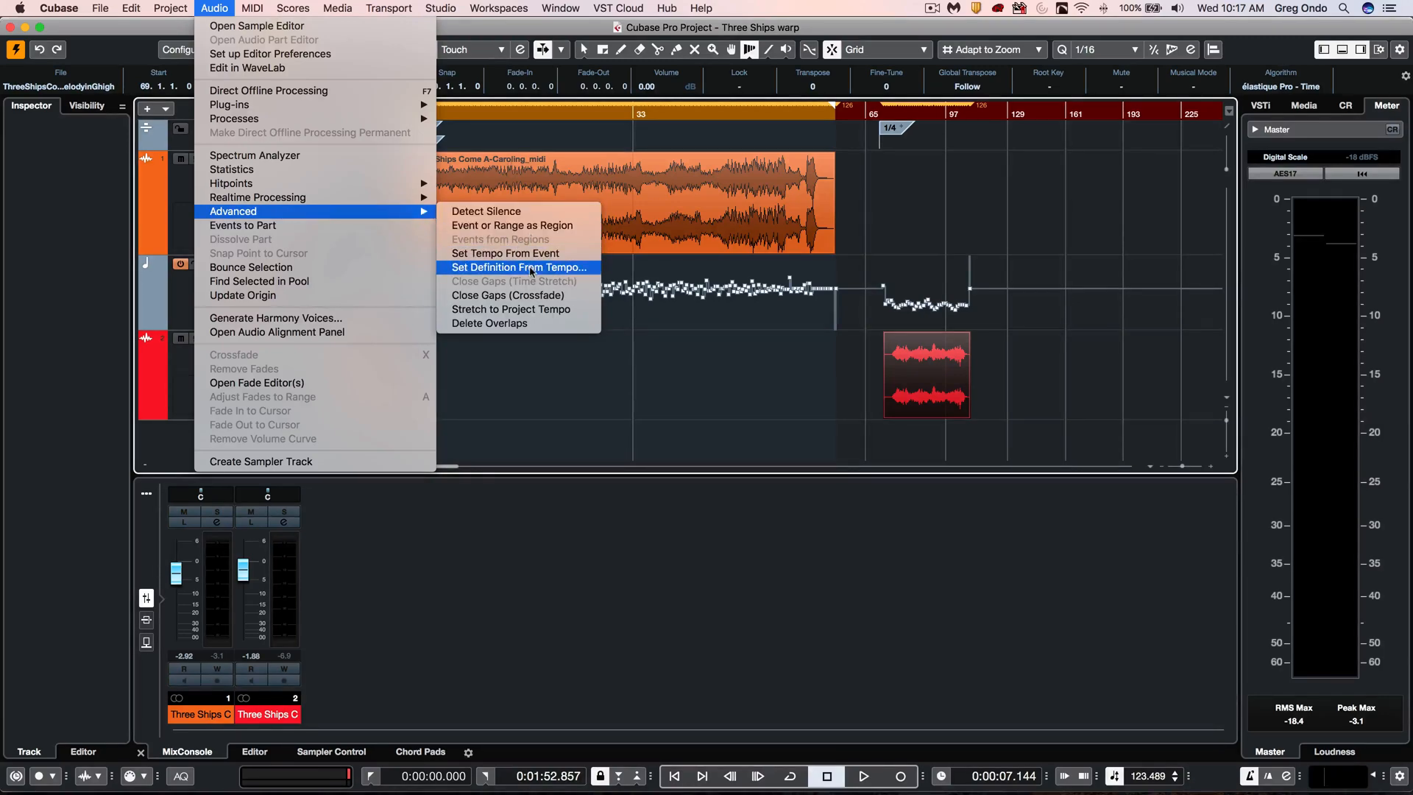
Apply Audio > Advanced > Set Definition From Tempo with Set all Tracks to Musical Time Base checked.
click(517, 268)
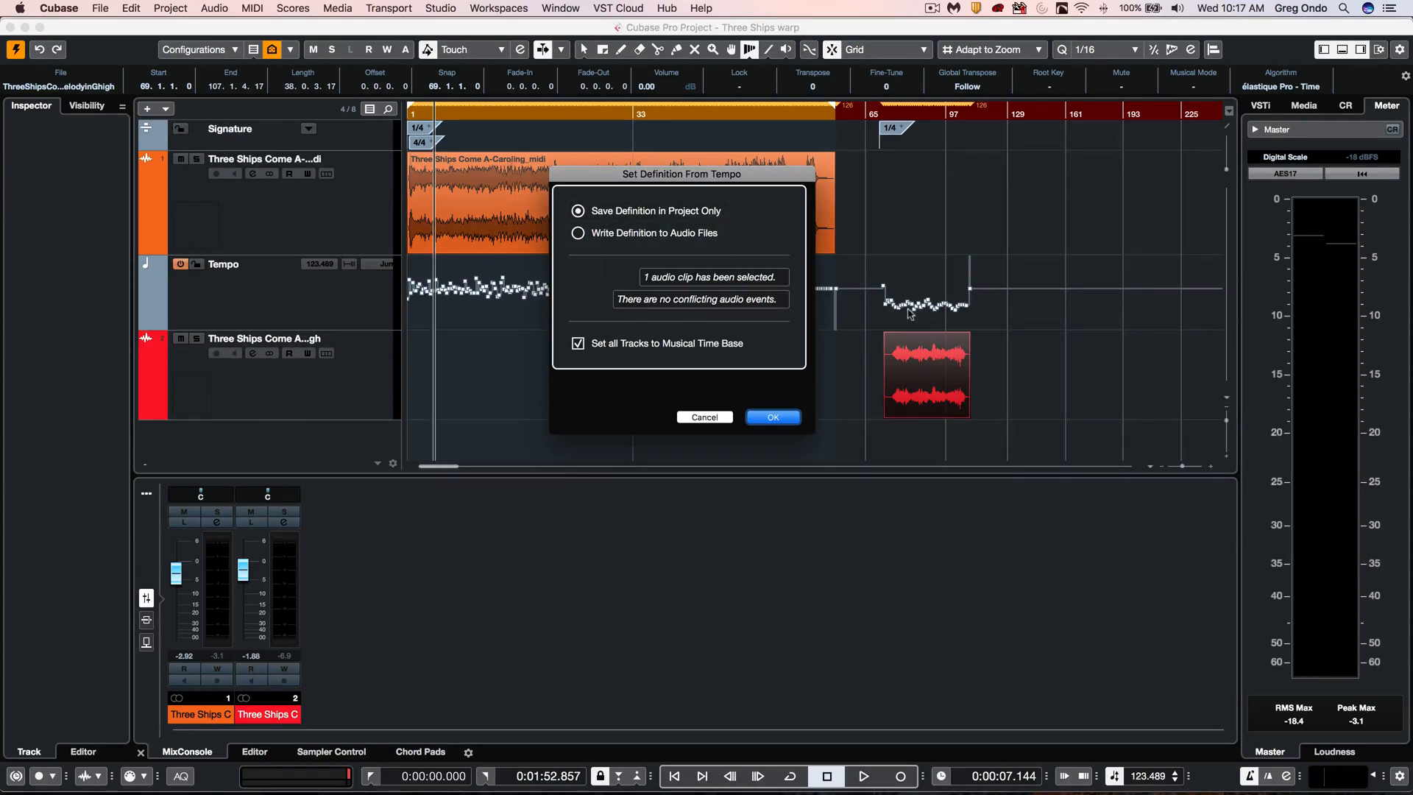
mouse_move(891, 318)
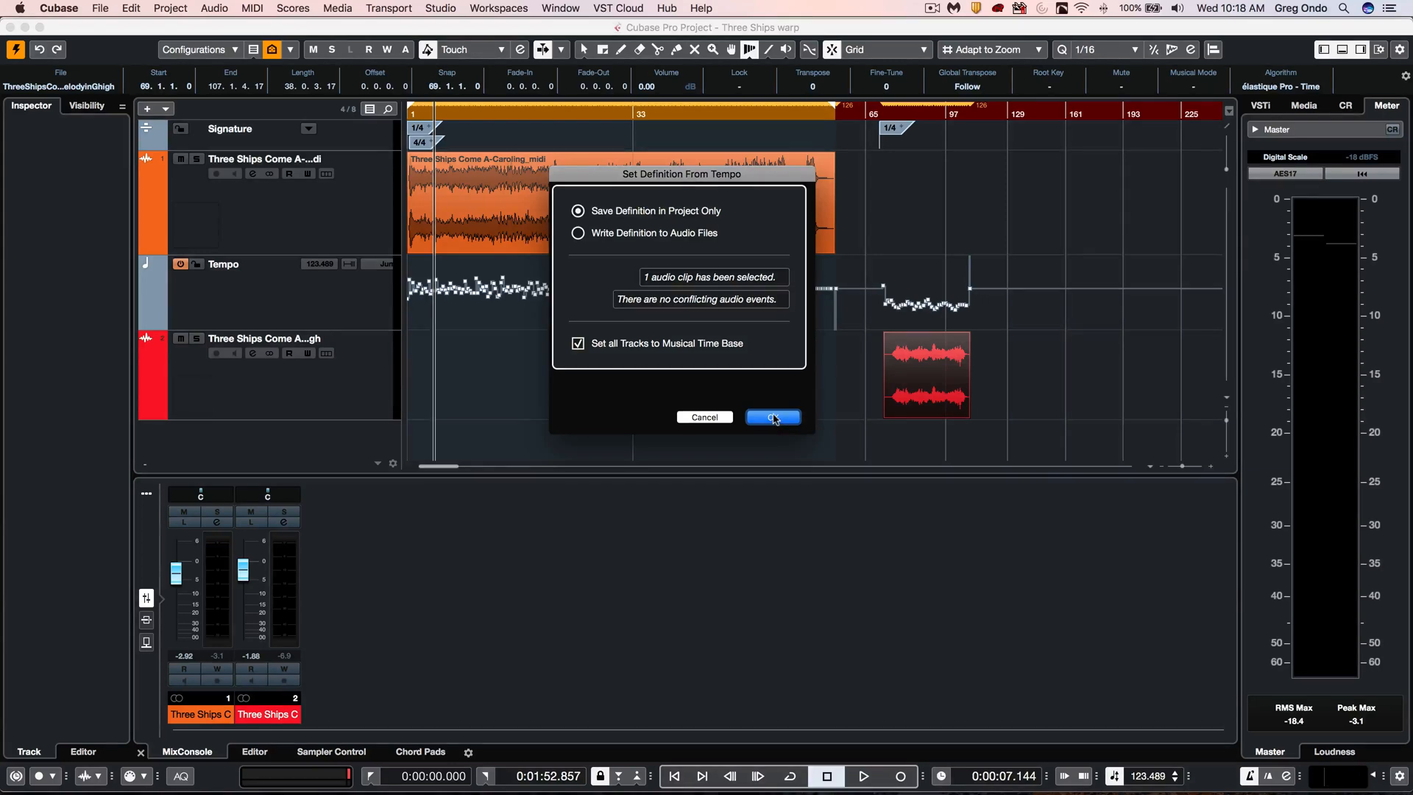
click(772, 417)
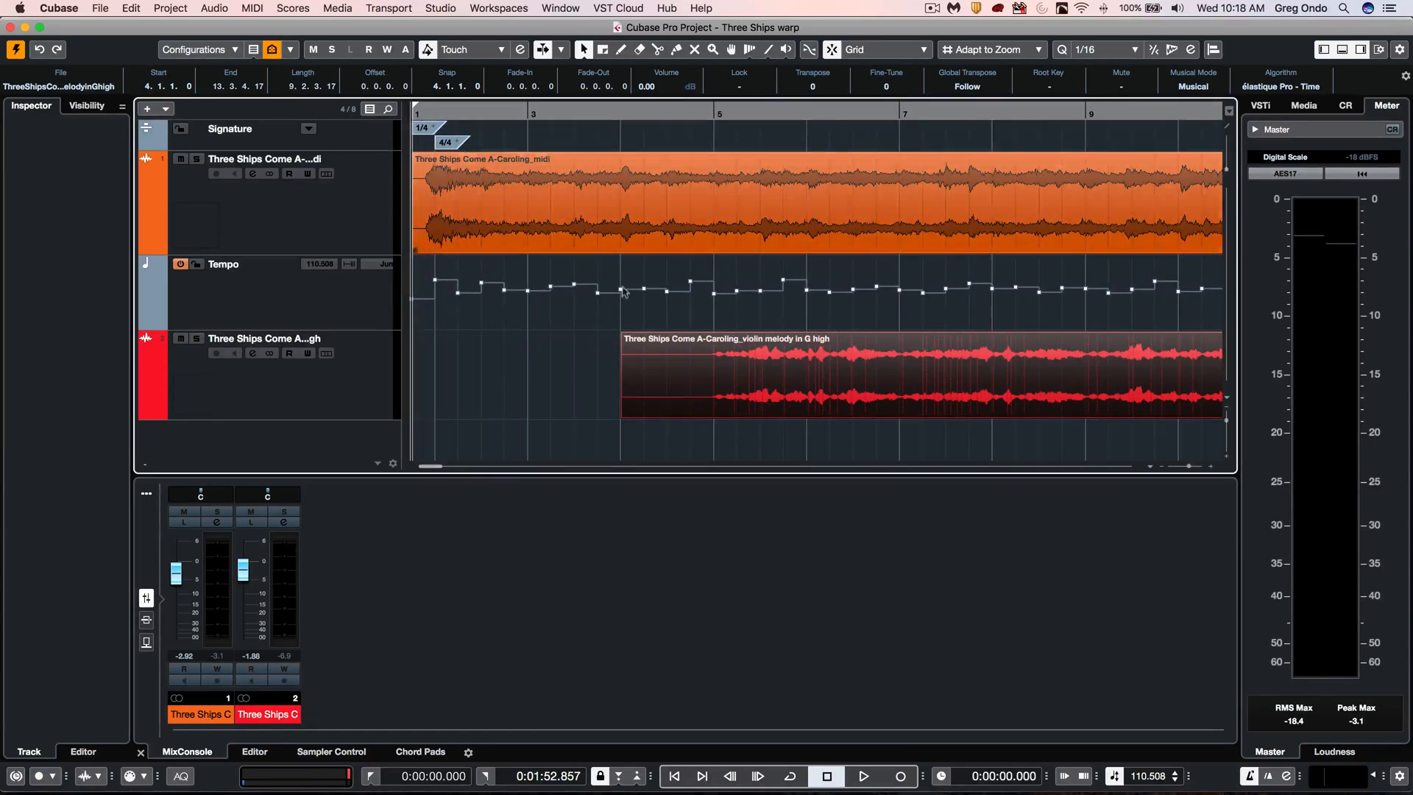
Drag the violin event left to start at 4.4.3.0 and audition it against the orchestra.
click(862, 776)
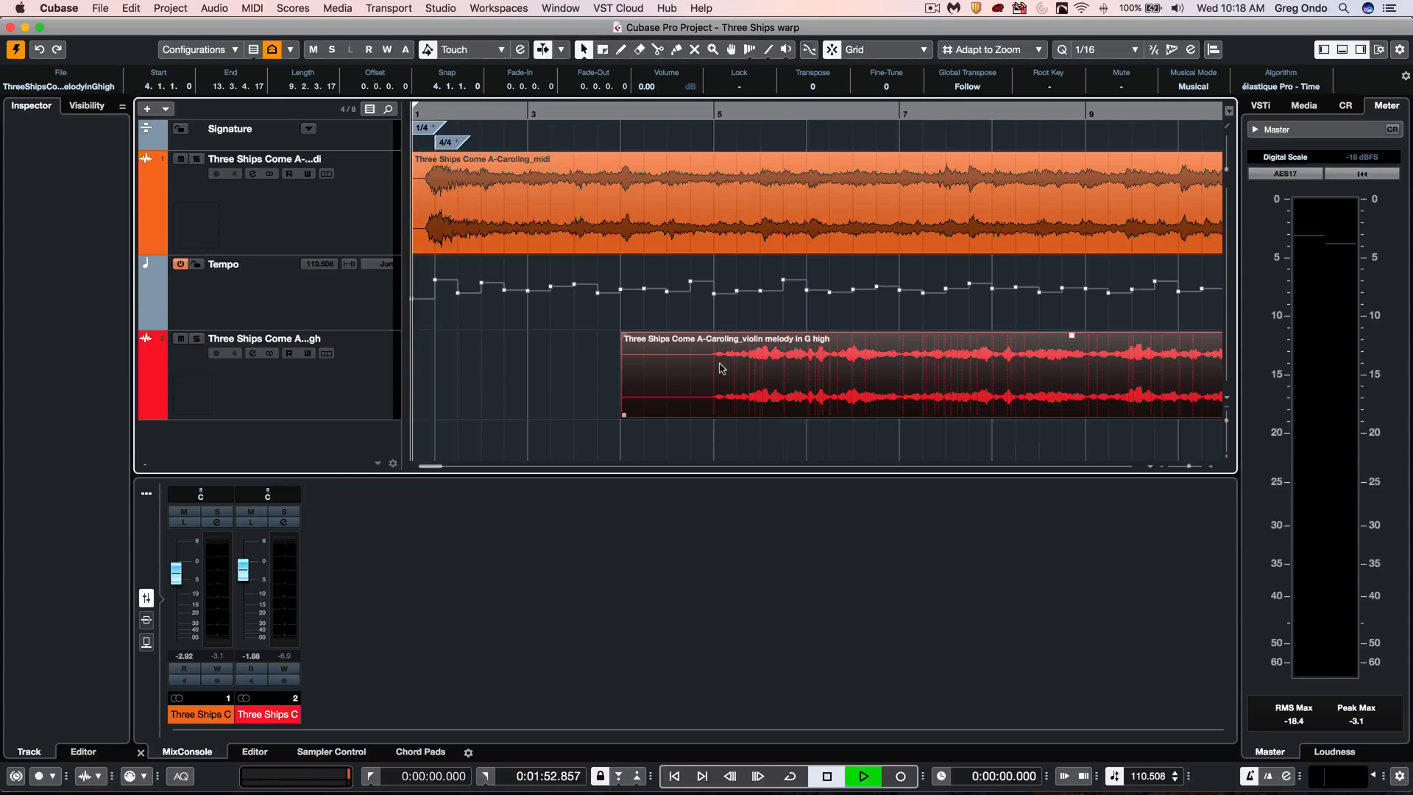
click(862, 776)
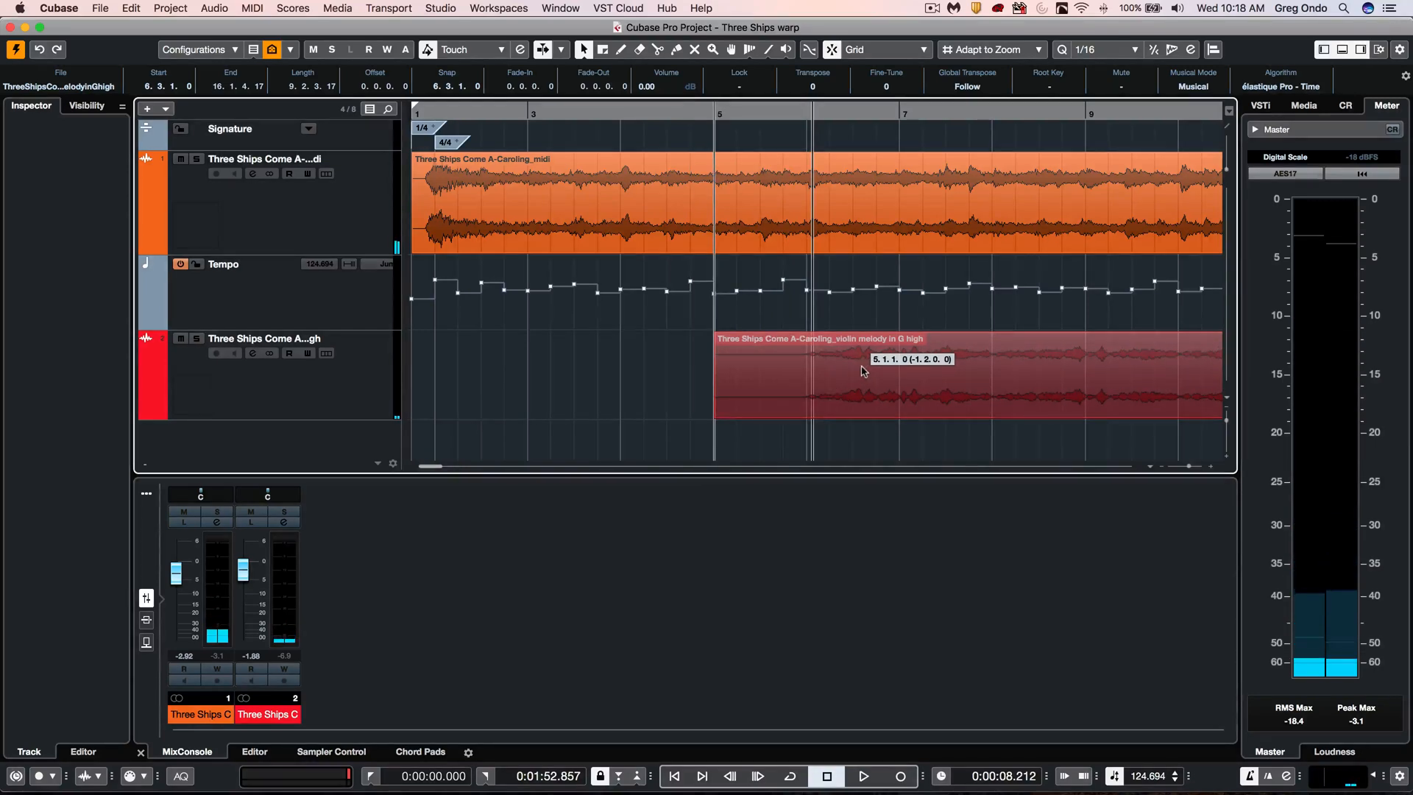
click(863, 776)
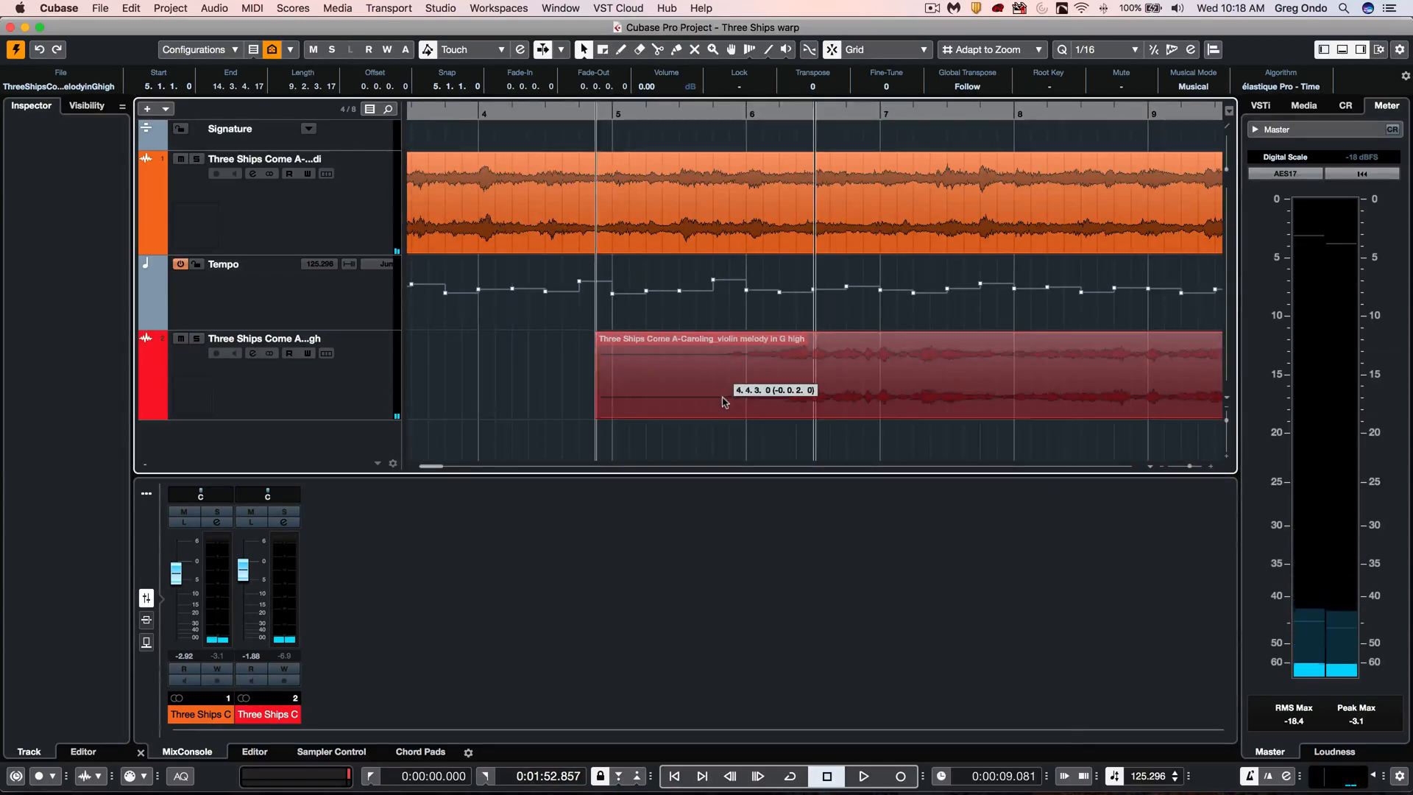
click(862, 776)
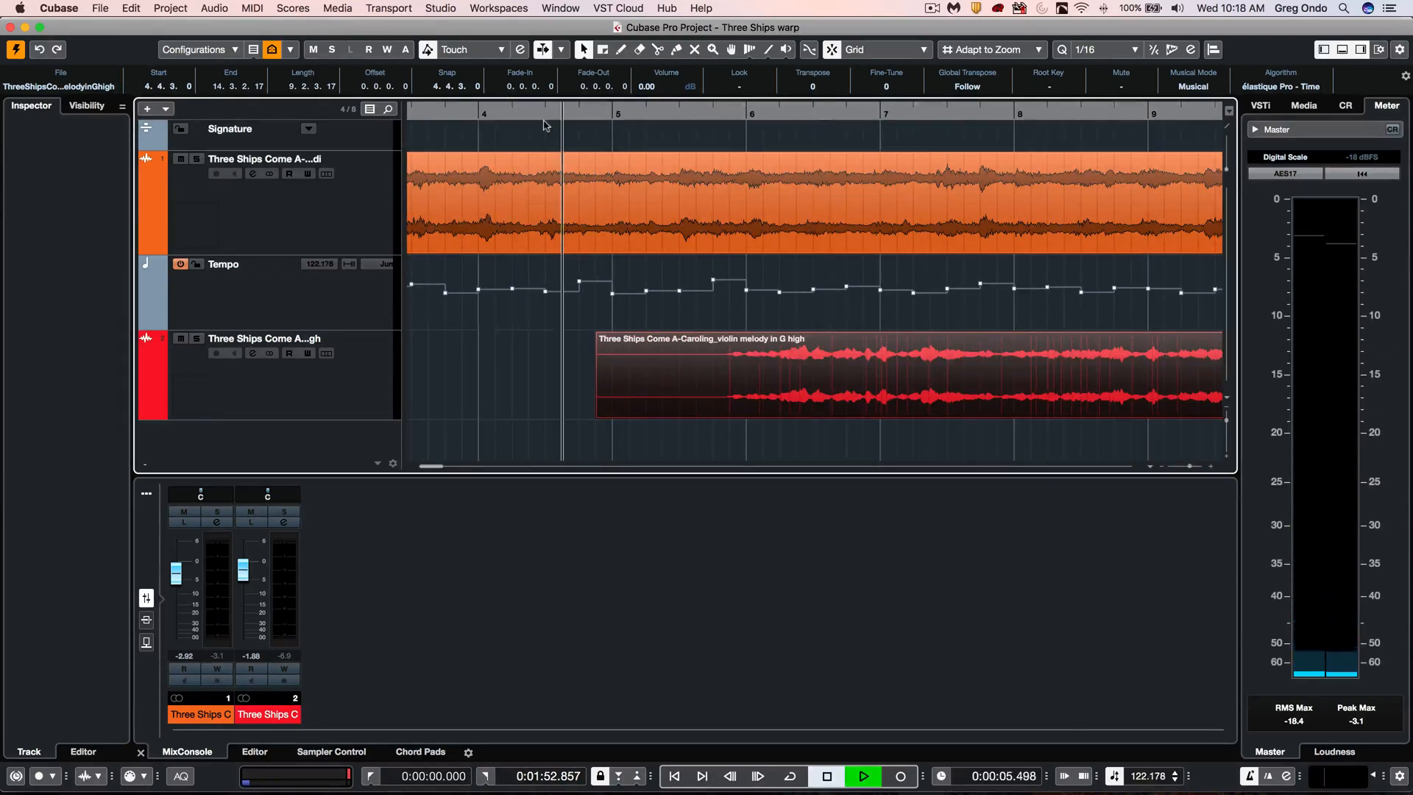
click(862, 775)
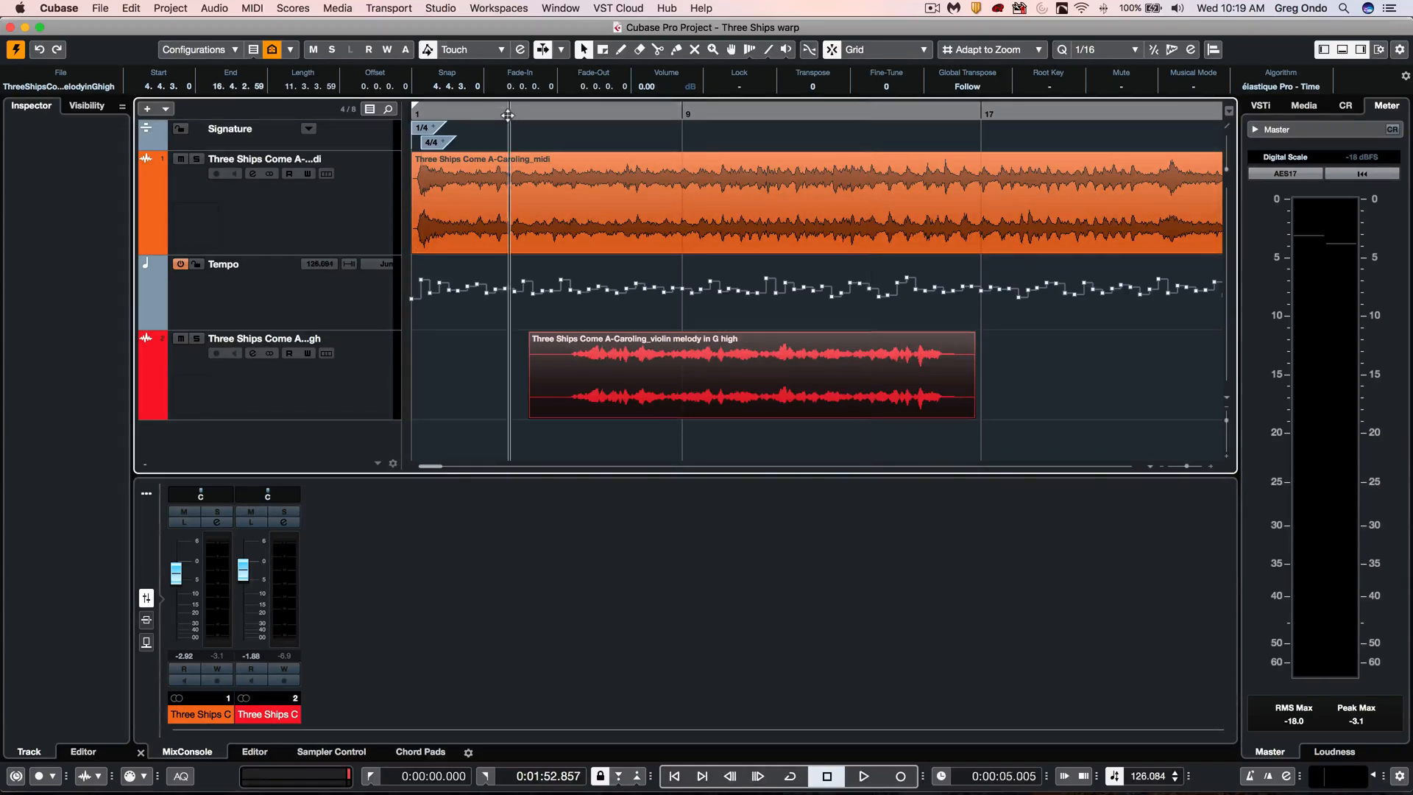
Start playback and set the violin event's Musical Mode to Musical in the info line.
click(862, 776)
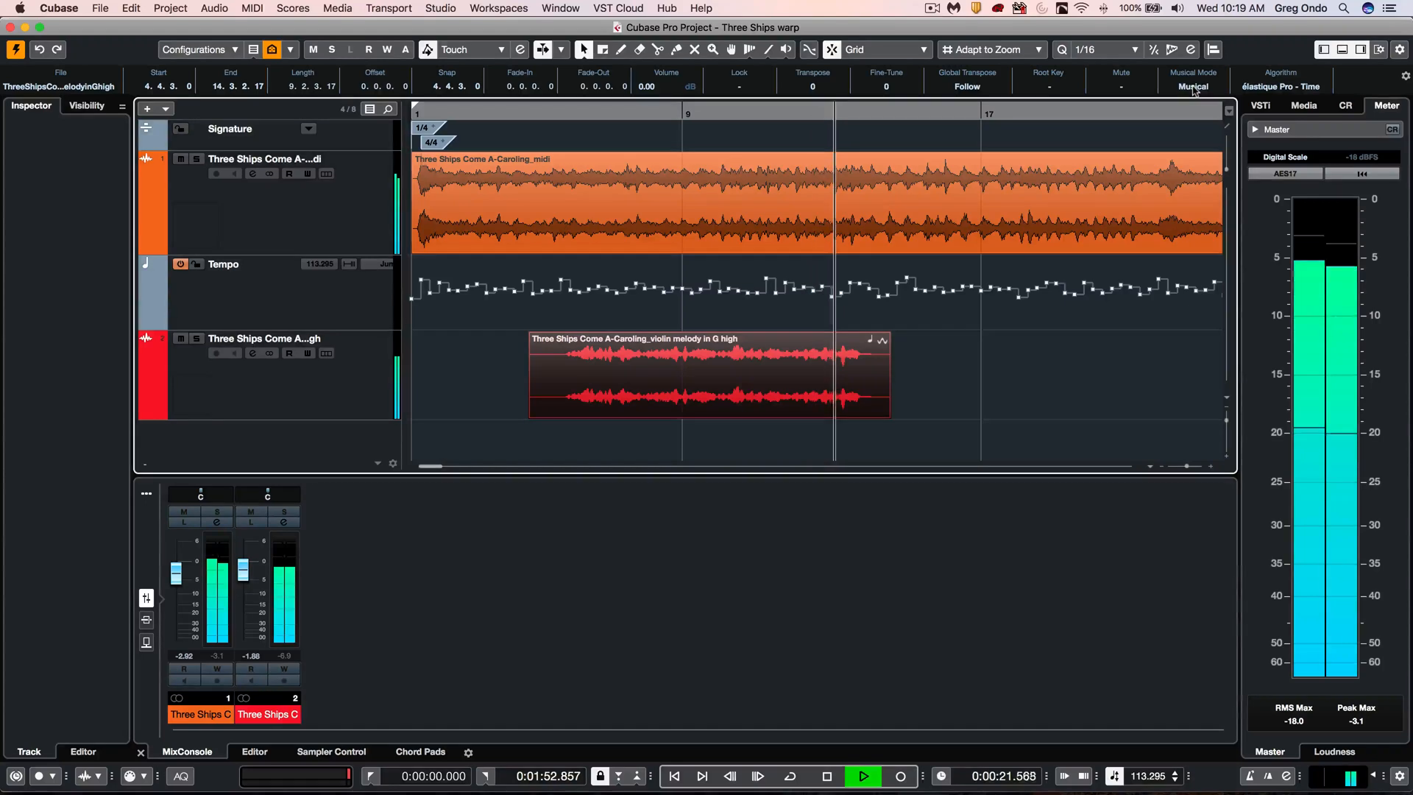
click(860, 776)
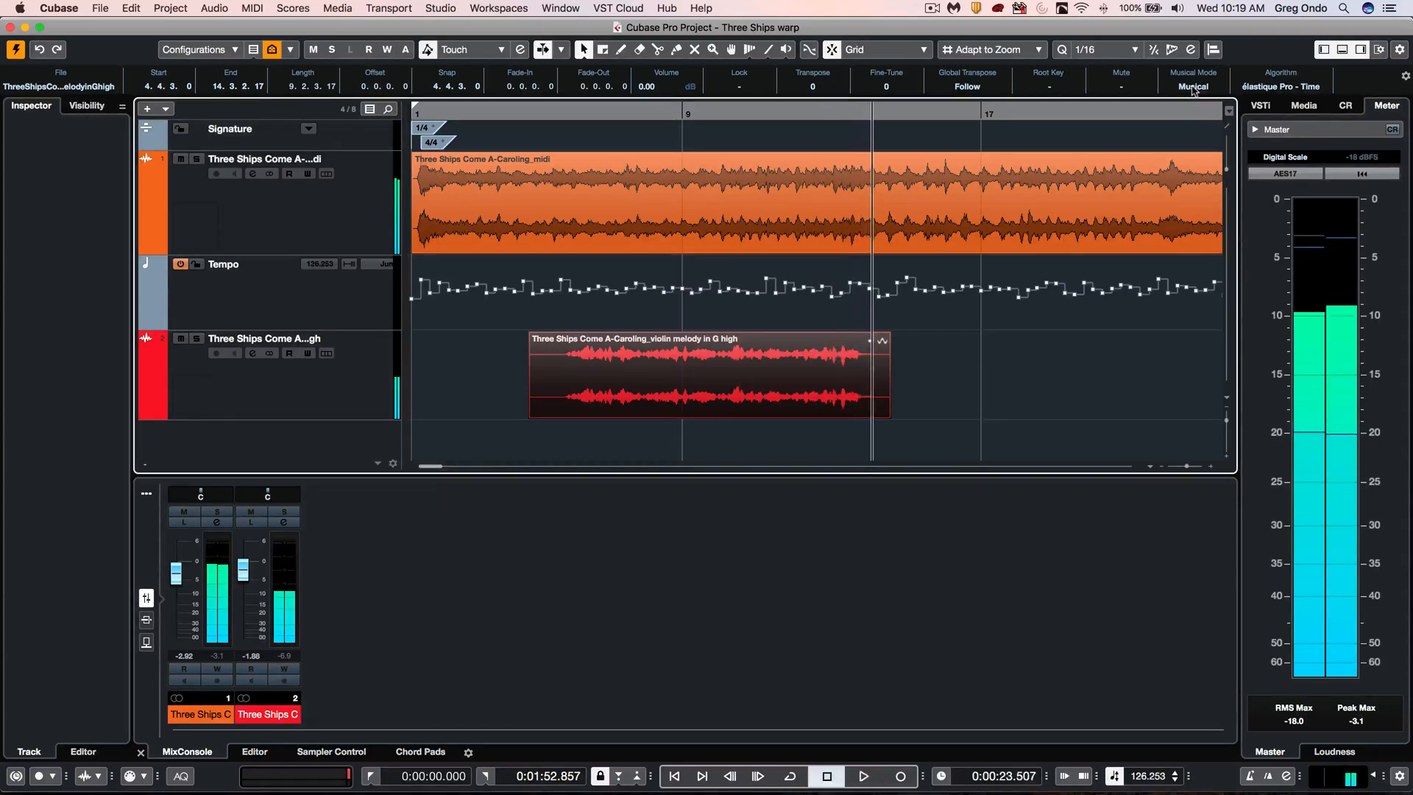